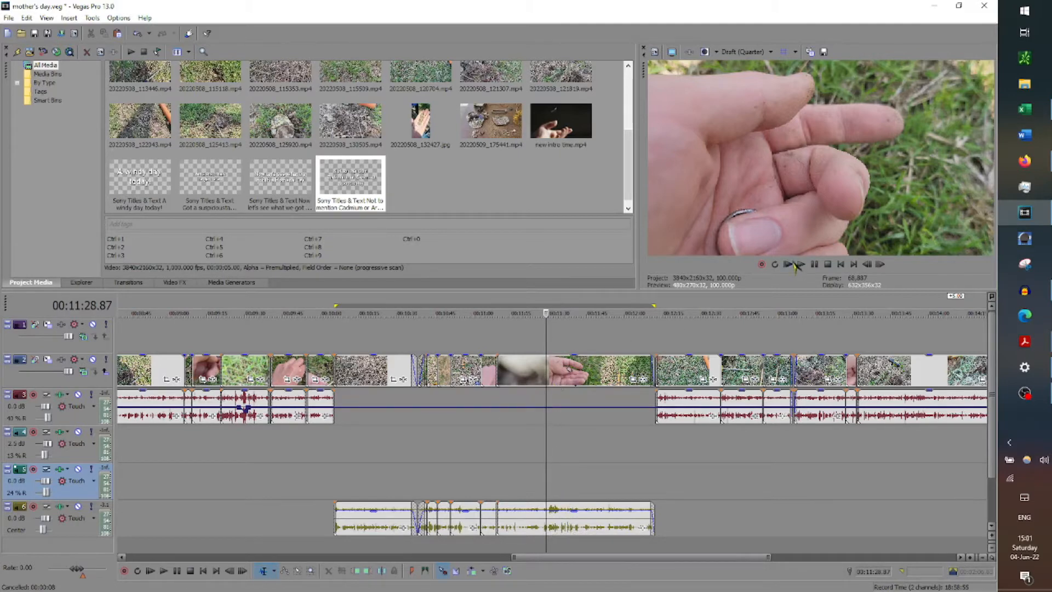
# Step: Play the problem audio, then pan track 6 from Center to 100% R
pyautogui.click(800, 264)
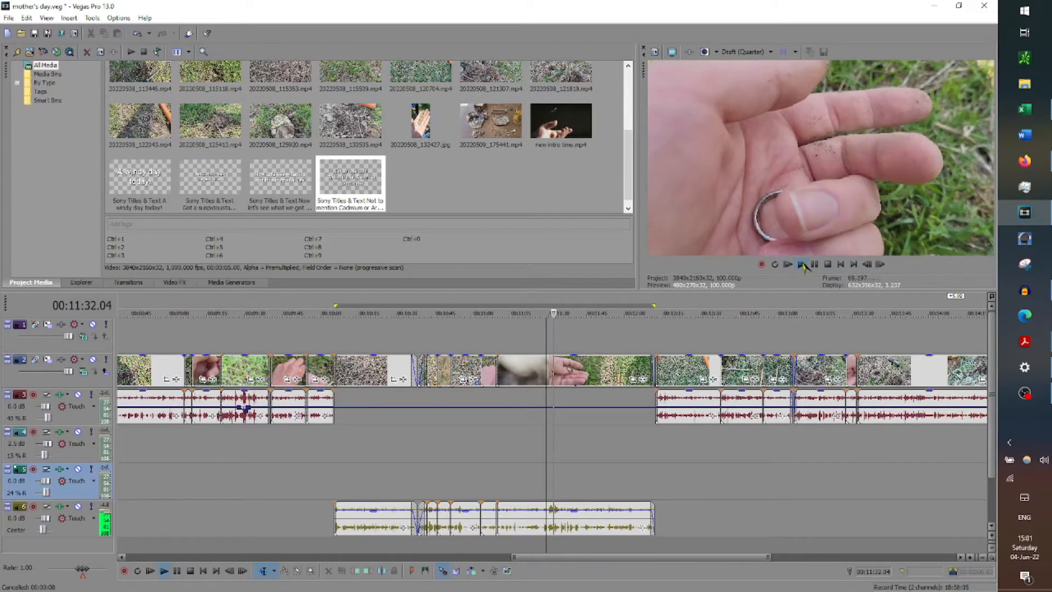
pyautogui.moveTo(802, 264)
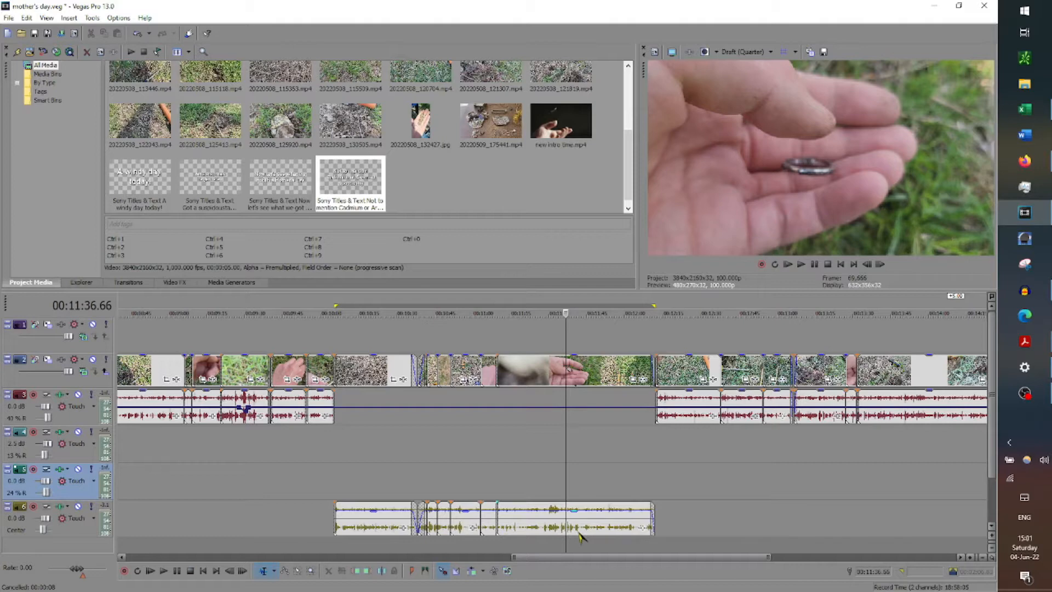
pyautogui.moveTo(588, 522)
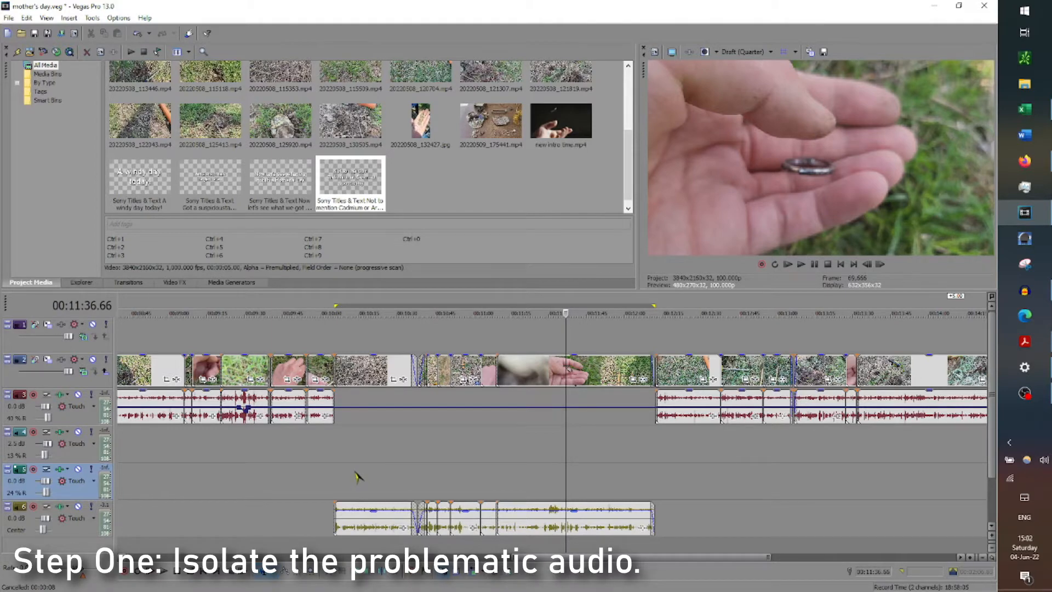
pyautogui.moveTo(586, 490)
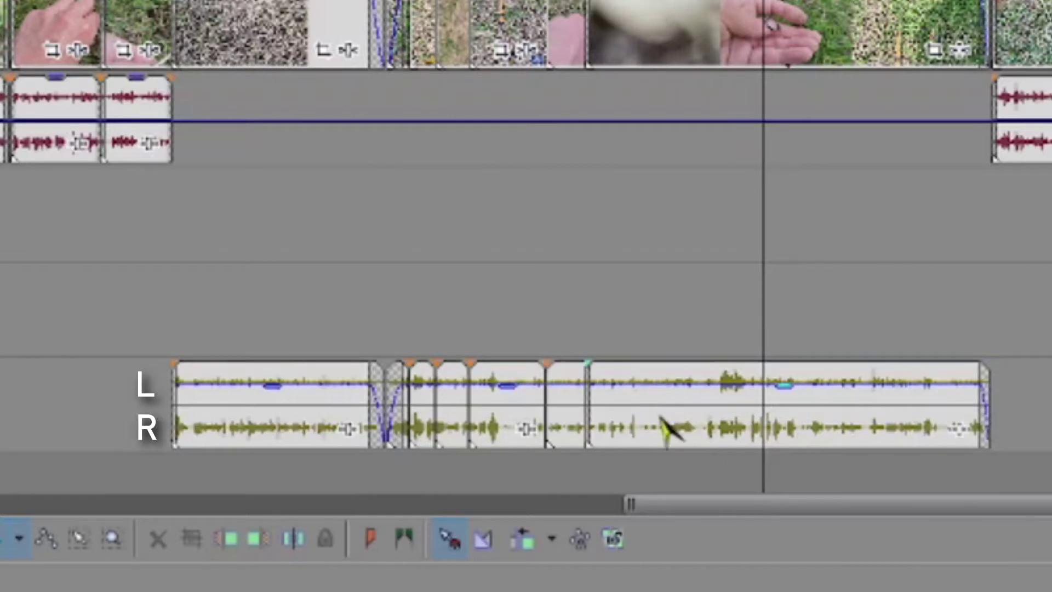
pyautogui.moveTo(806, 488)
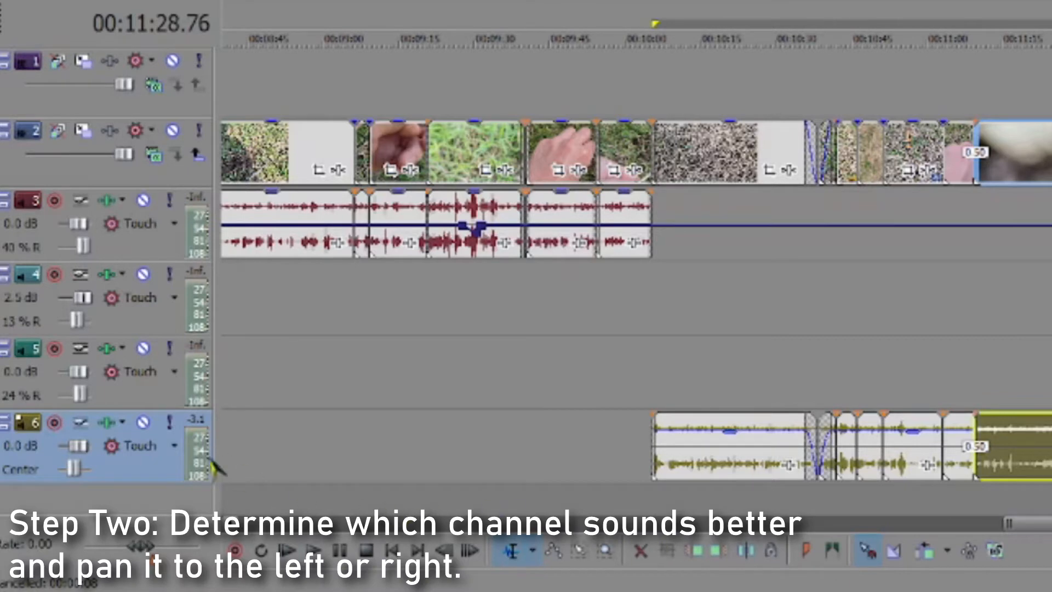
pyautogui.moveTo(72, 468)
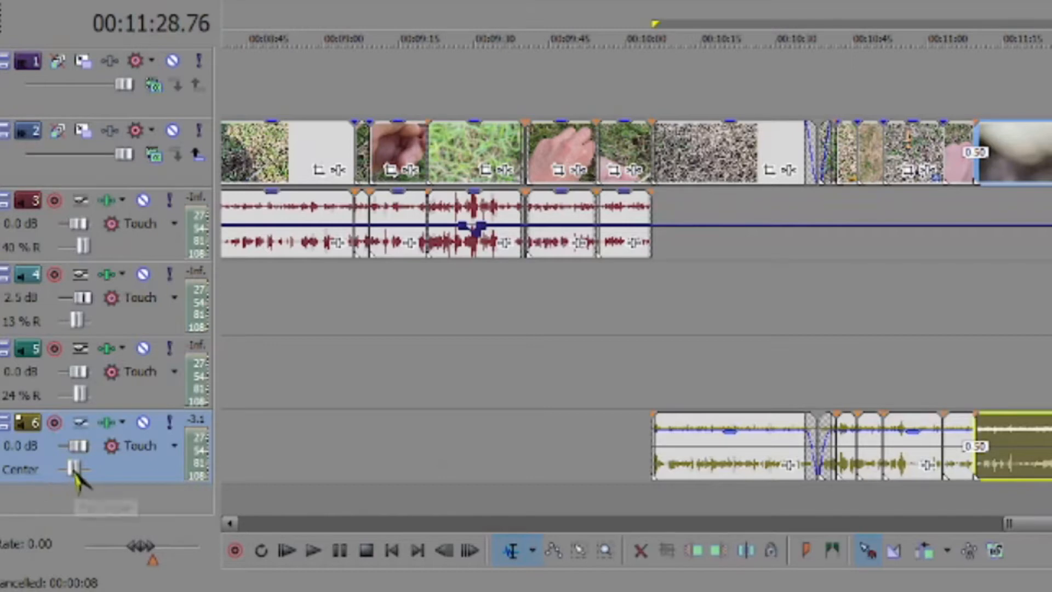
pyautogui.moveTo(73, 474)
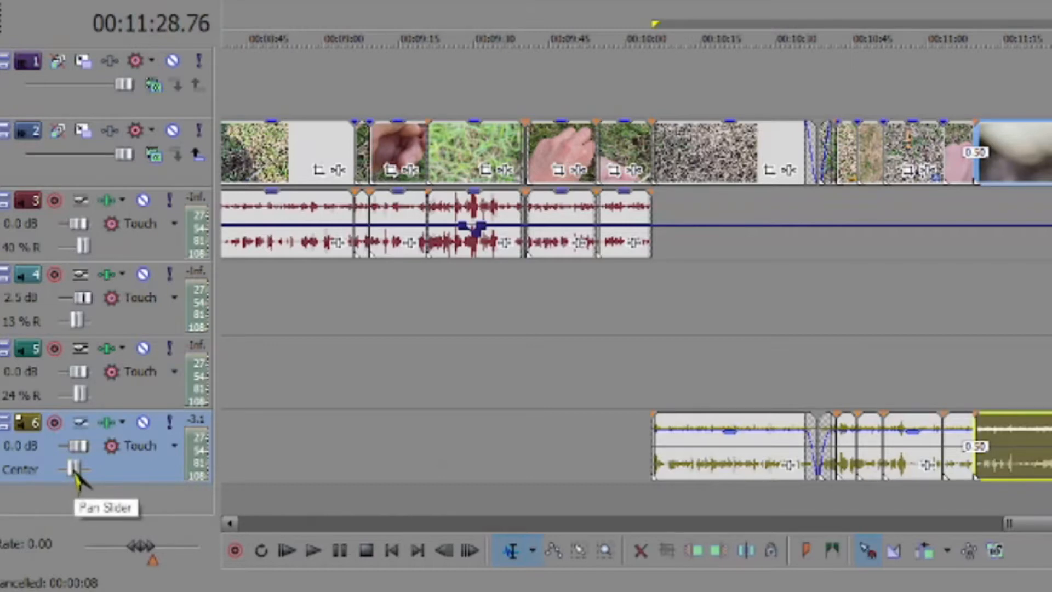
pyautogui.moveTo(77, 468); pyautogui.dragTo(88, 468)
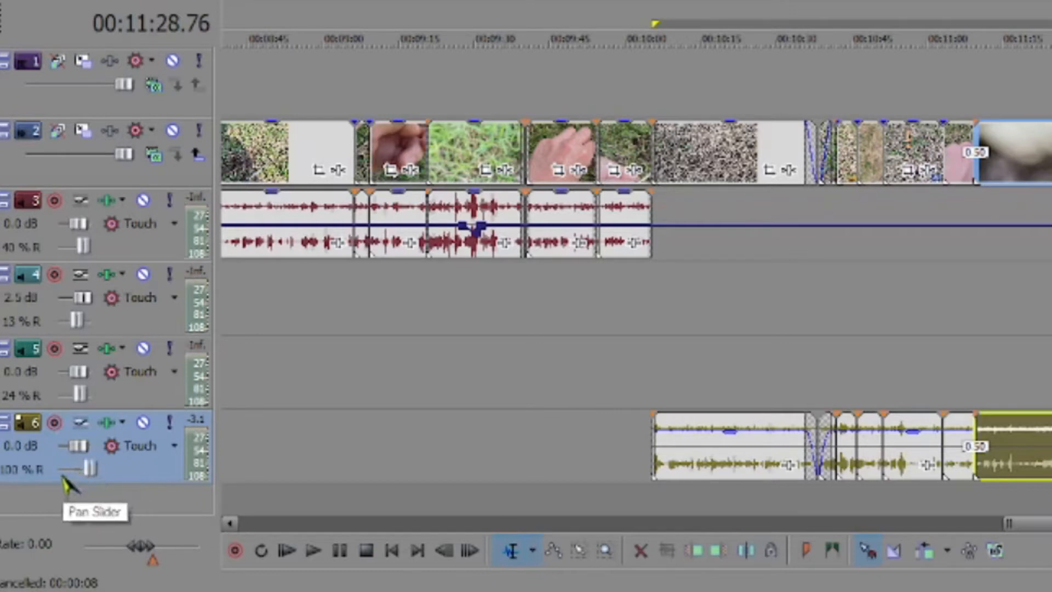
pyautogui.moveTo(90, 493)
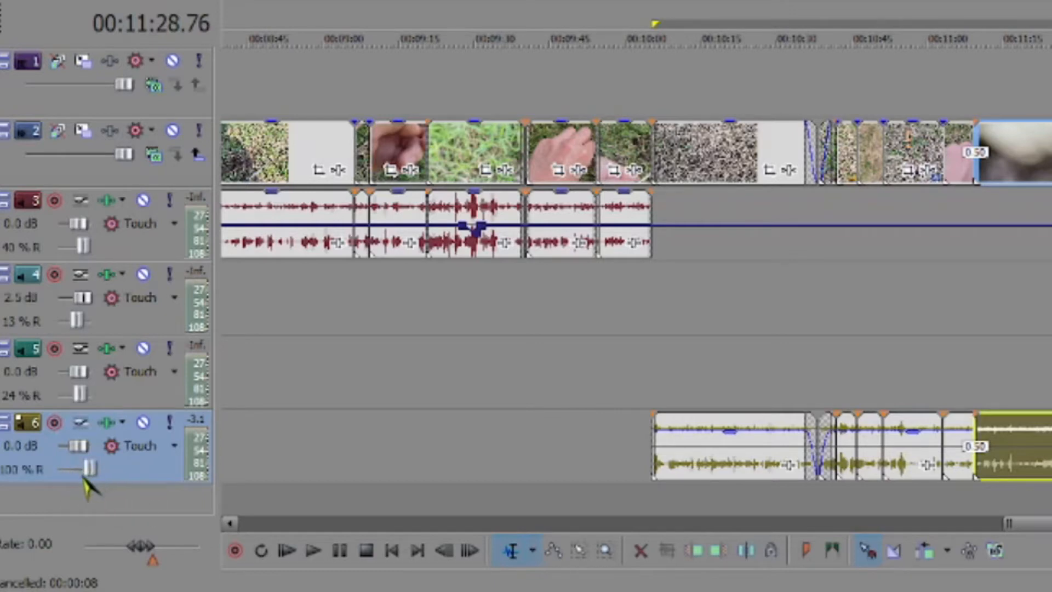
pyautogui.moveTo(87, 471)
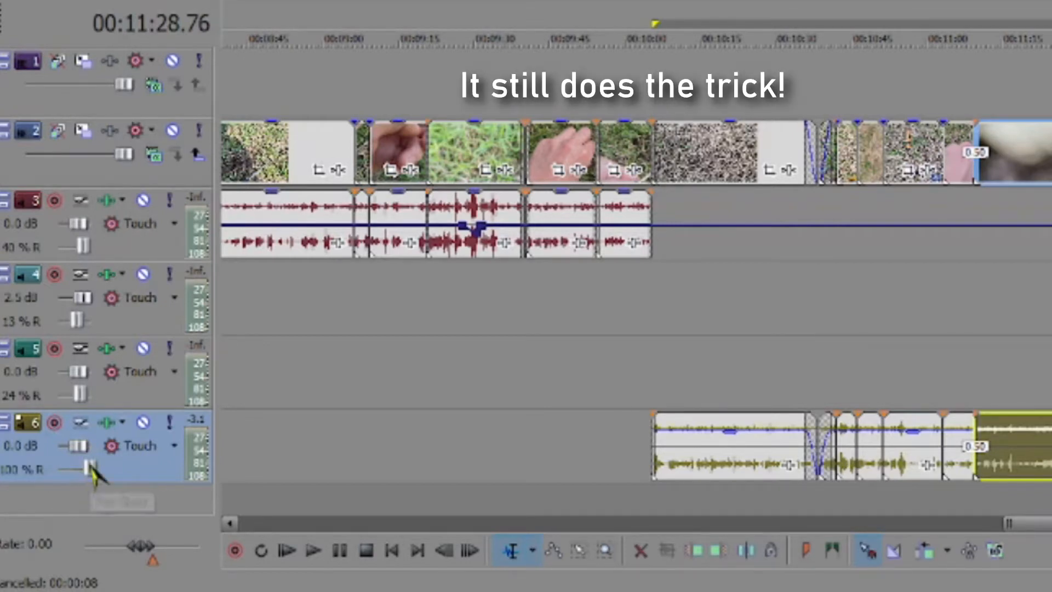
pyautogui.moveTo(89, 471)
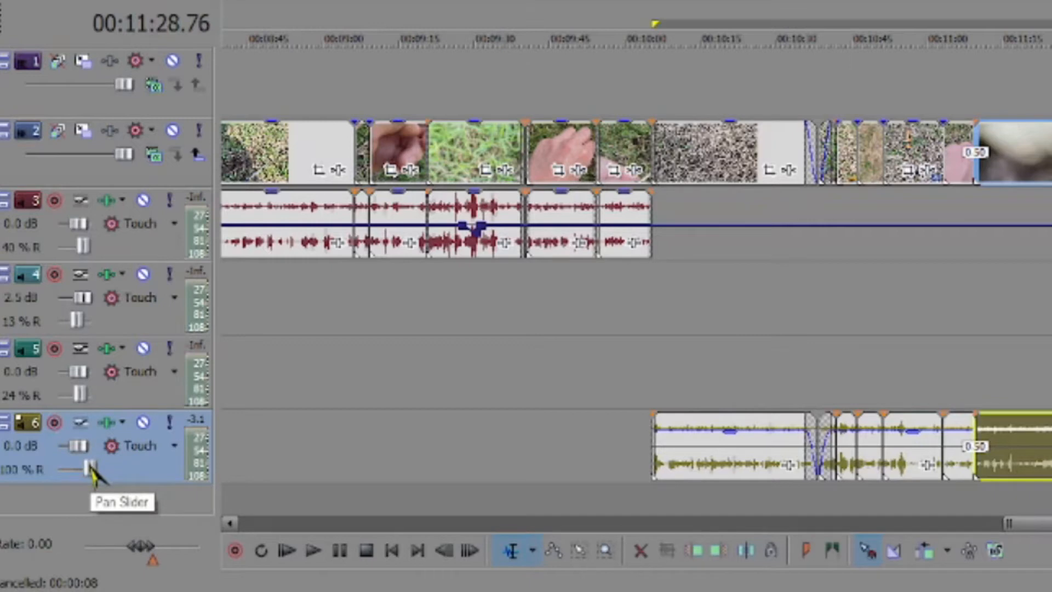
pyautogui.moveTo(93, 475)
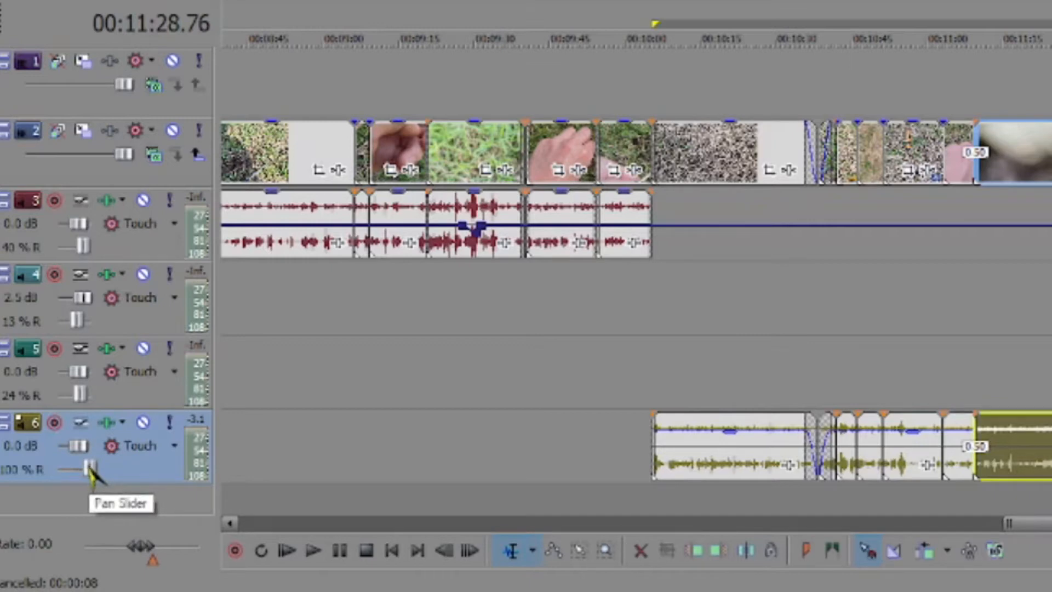
pyautogui.moveTo(798, 365)
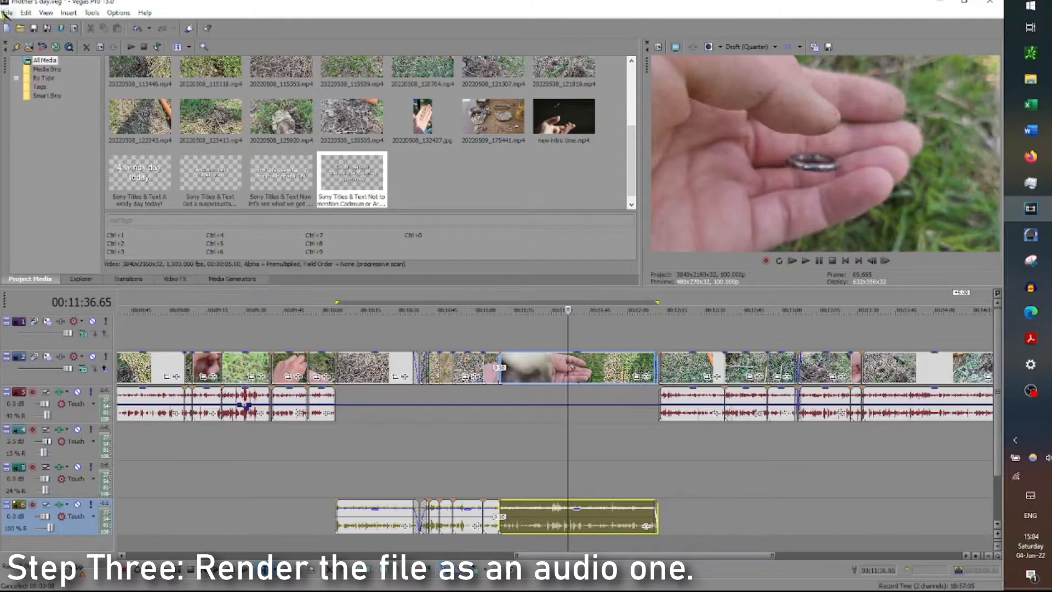
# Step: Render the project via File > Render As using the FLAC 96,000 Hz 24-bit stereo template
pyautogui.click(7, 12)
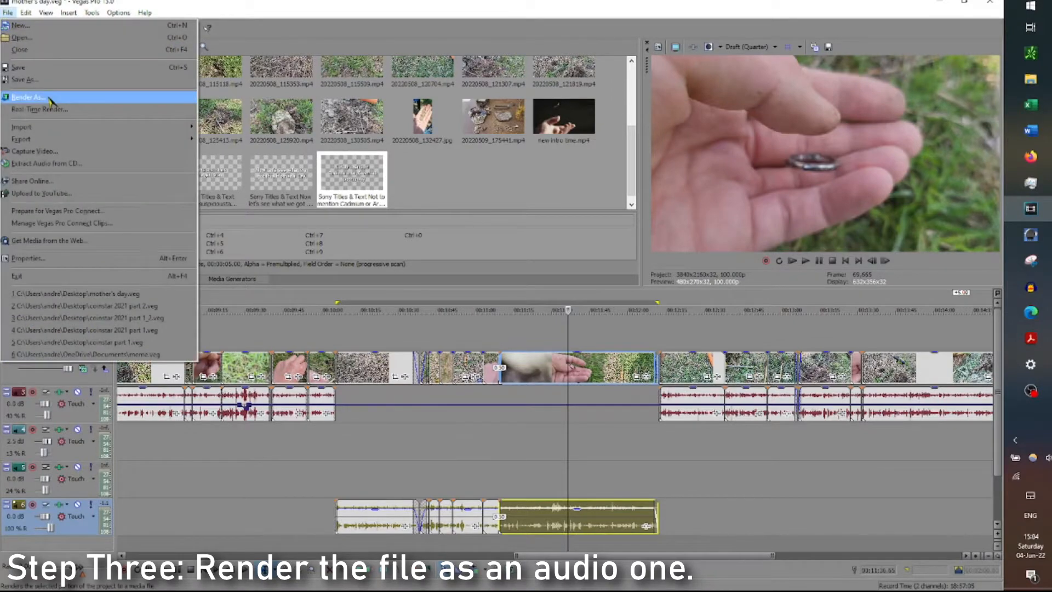
pyautogui.click(31, 96)
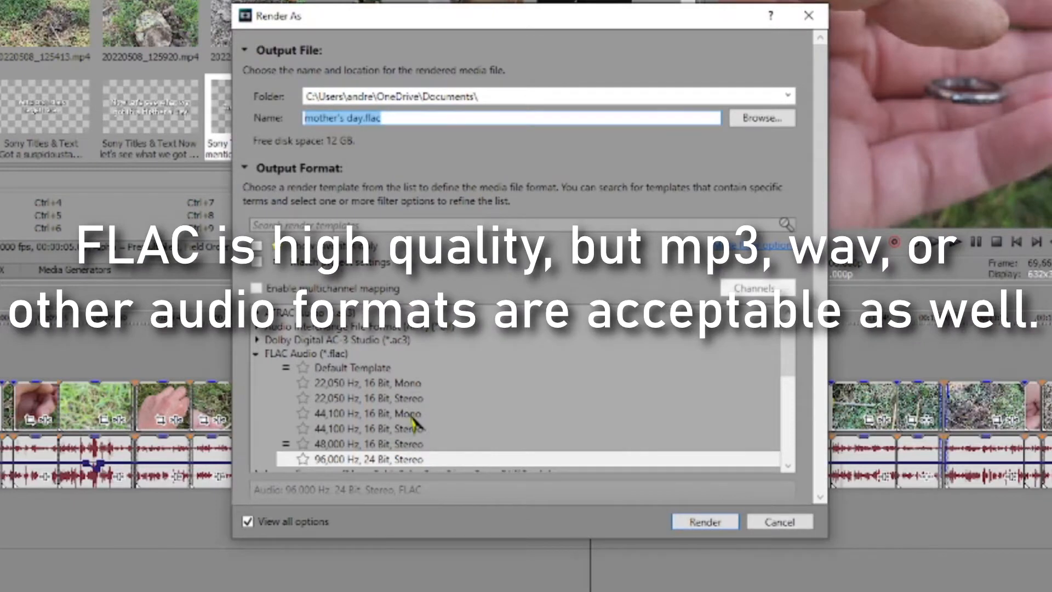
pyautogui.moveTo(342, 461)
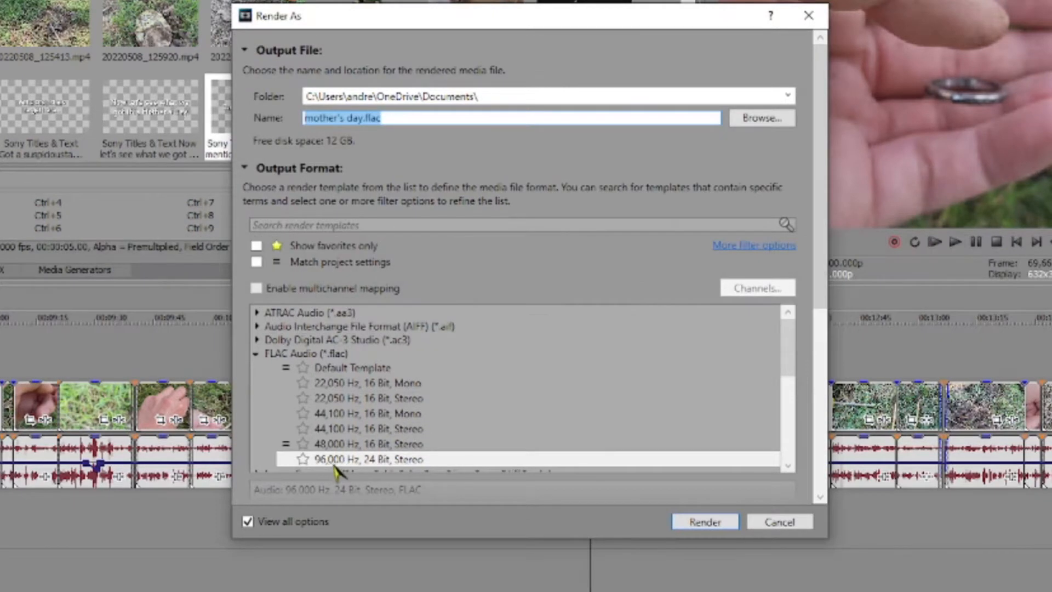
pyautogui.moveTo(377, 474)
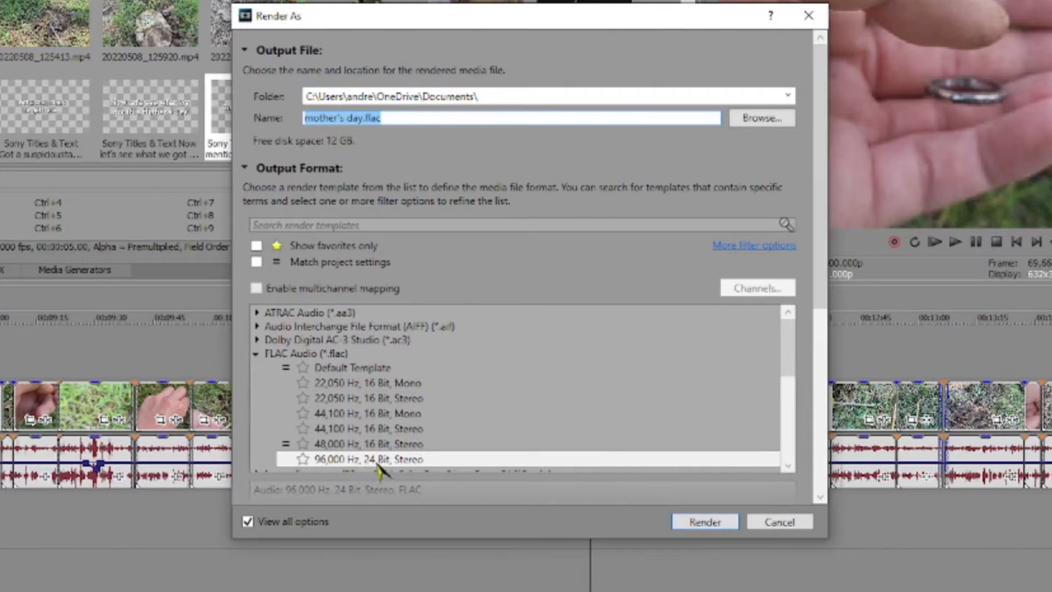
pyautogui.moveTo(332, 480)
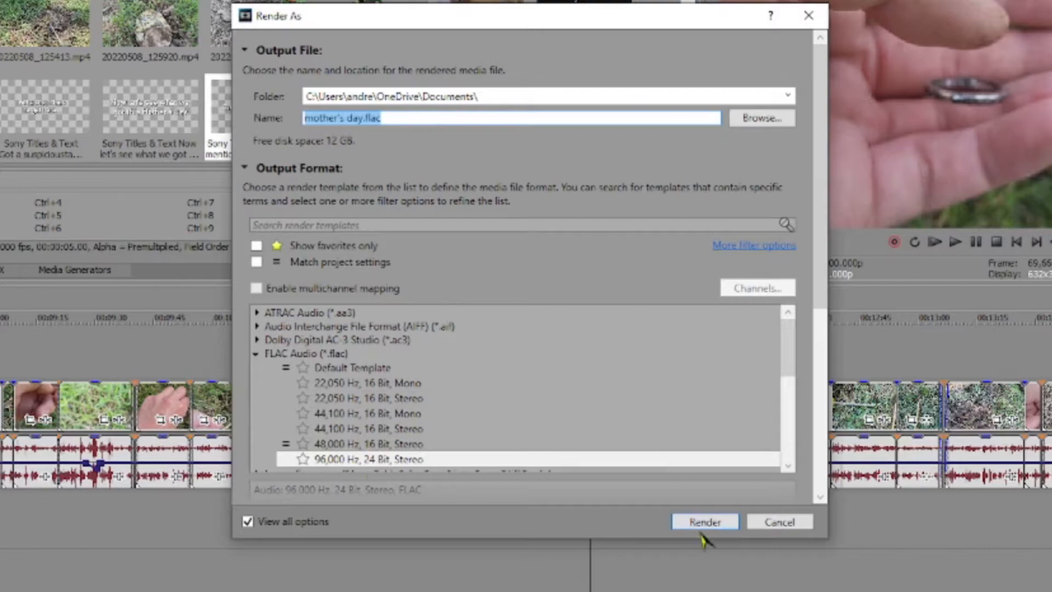
pyautogui.click(704, 521)
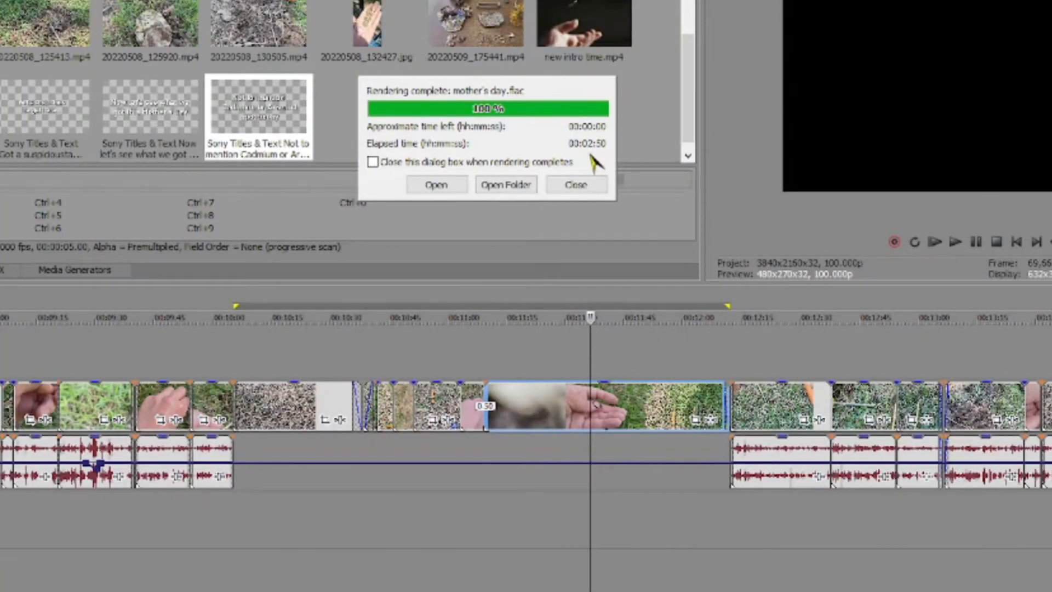
pyautogui.moveTo(515, 113)
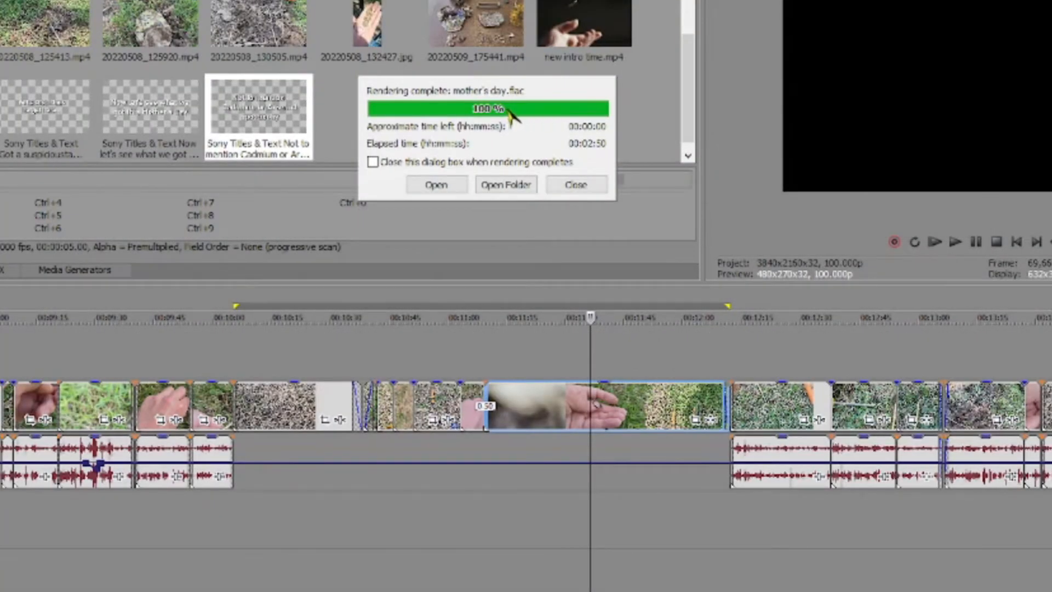
pyautogui.moveTo(527, 110)
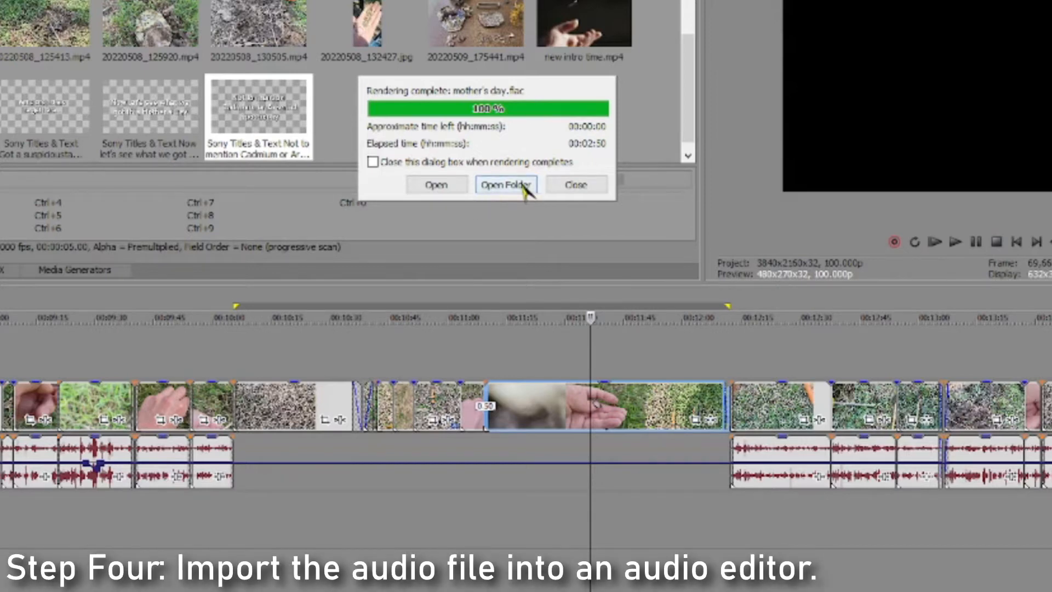
# Step: Open the folder holding the rendered mother's day.flac from the Rendering complete dialog
pyautogui.click(577, 184)
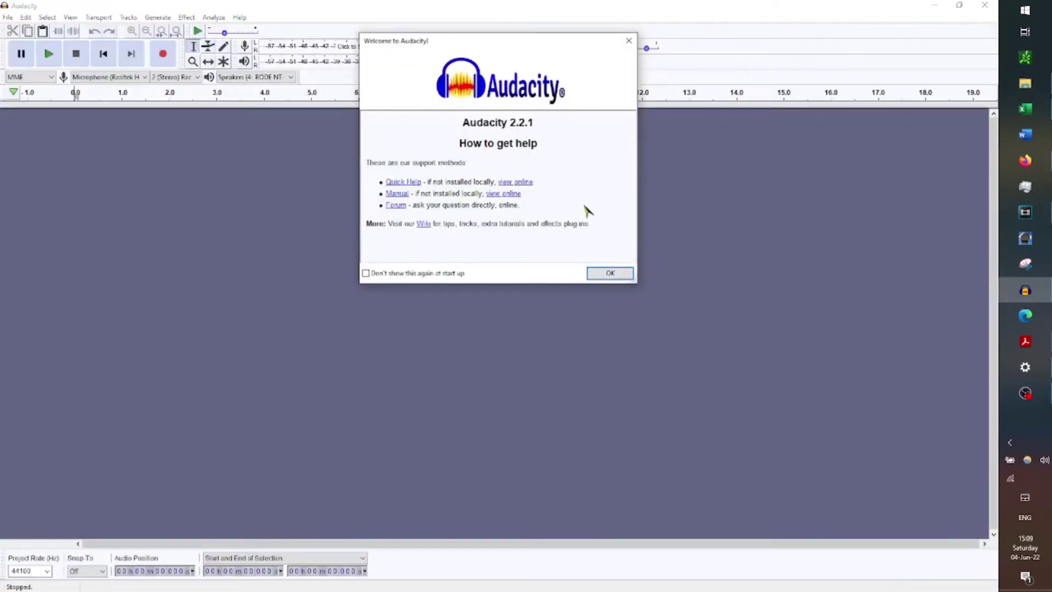
# Step: Dismiss the welcome notice and drag mother's day.flac from File Explorer into Audacity
pyautogui.click(609, 273)
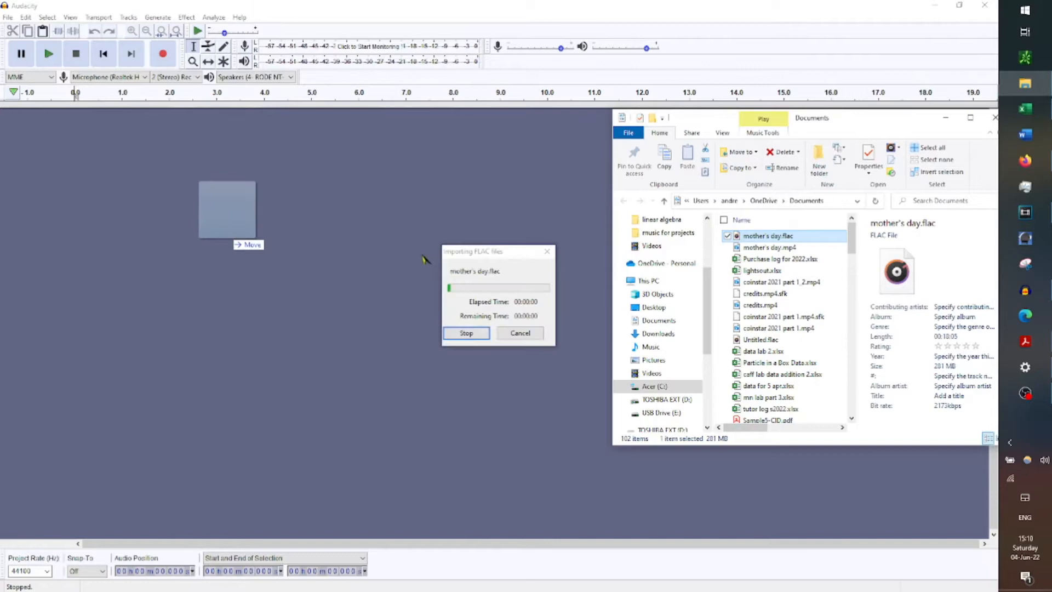
pyautogui.moveTo(506, 261)
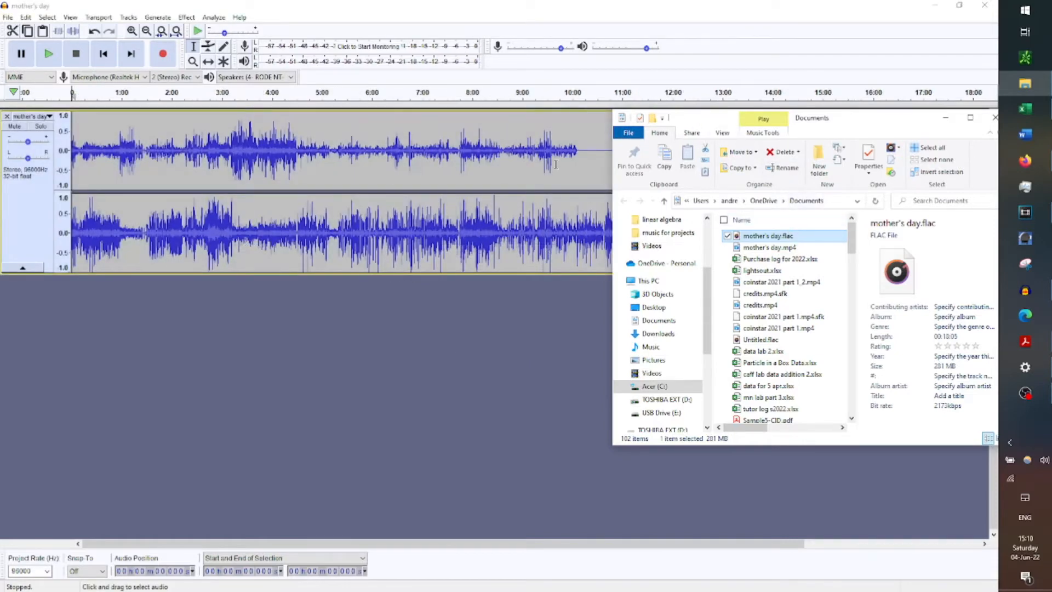
pyautogui.moveTo(831, 248)
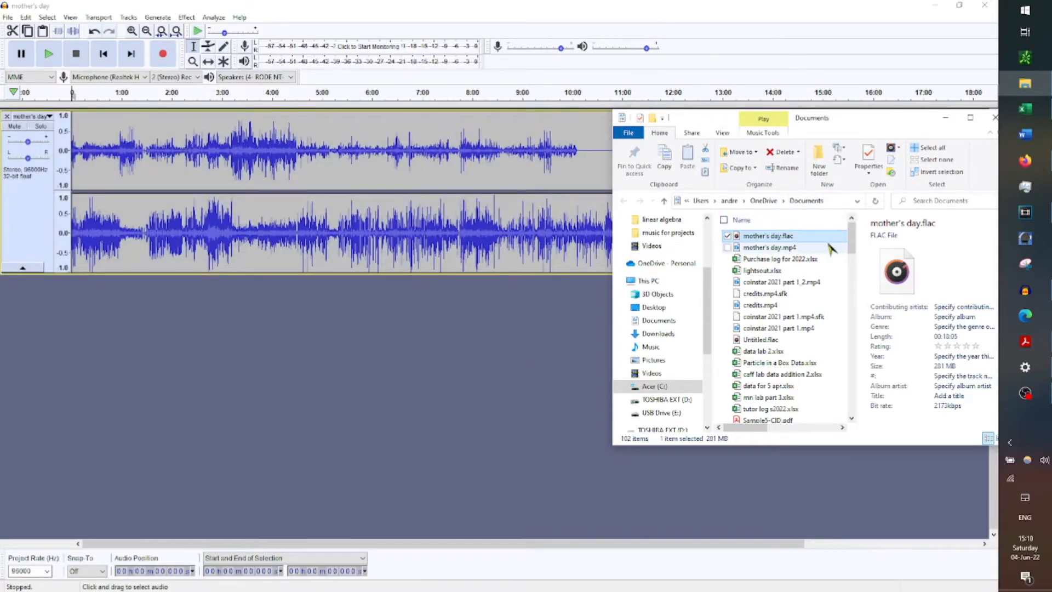
pyautogui.moveTo(767, 236); pyautogui.dragTo(252, 282)
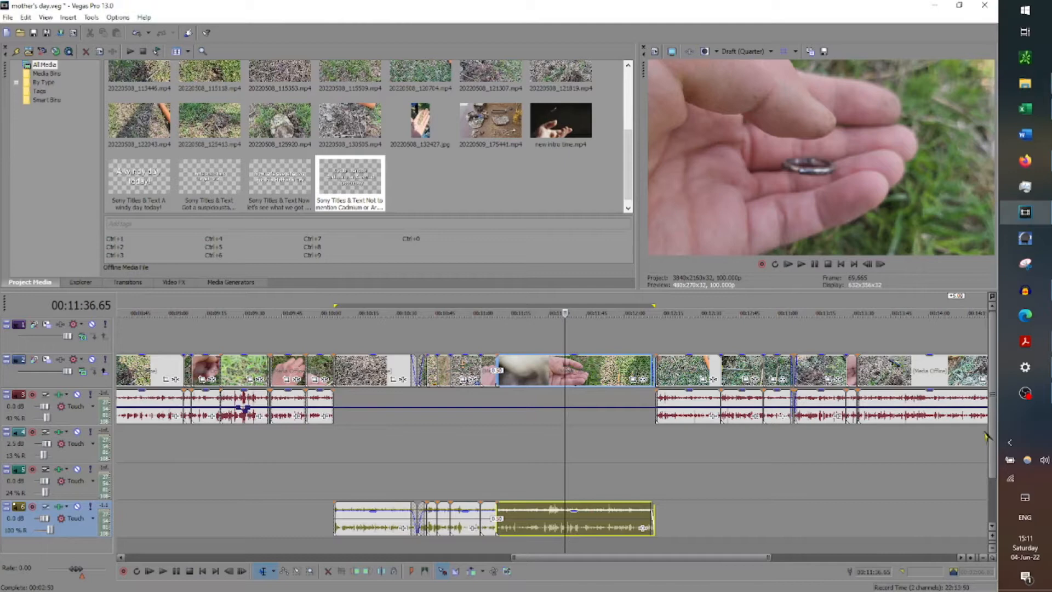
pyautogui.click(1024, 289)
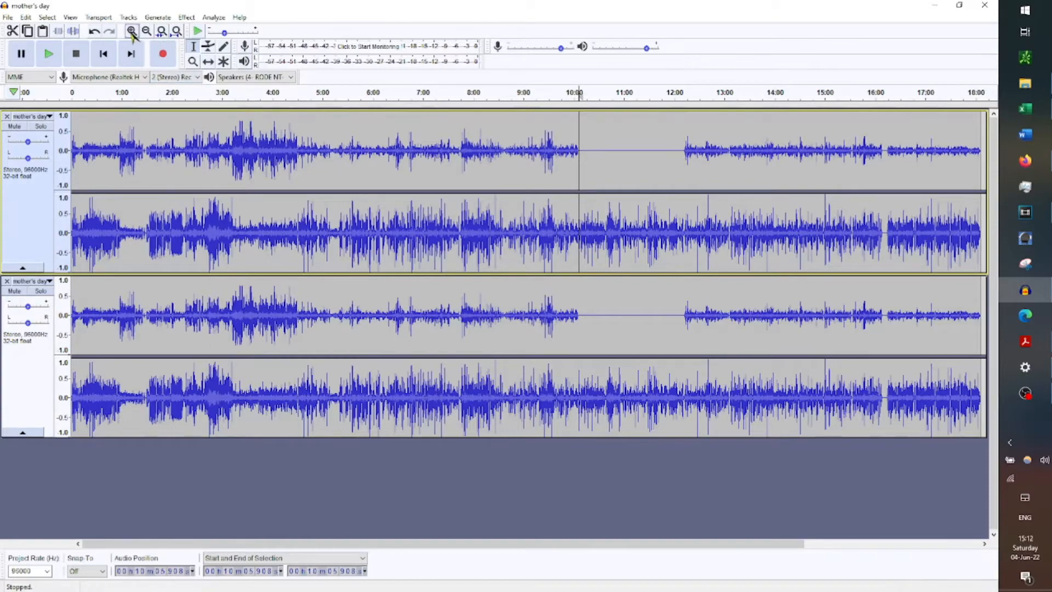
# Step: Pinpoint where the upper channel goes flat near 10:05 and extend the selection back to the track start
pyautogui.click(131, 31)
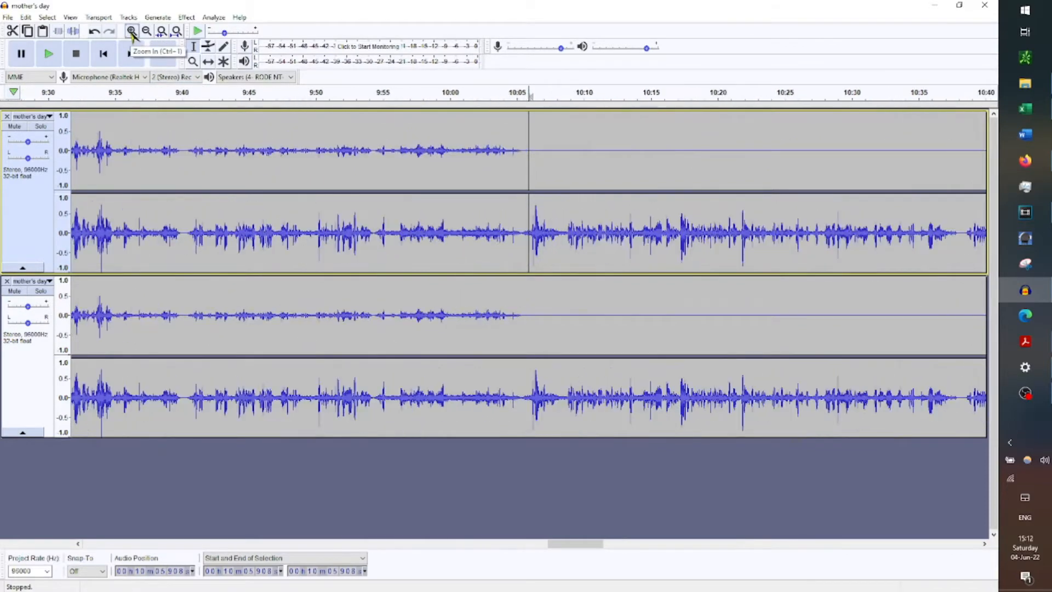
pyautogui.click(132, 31)
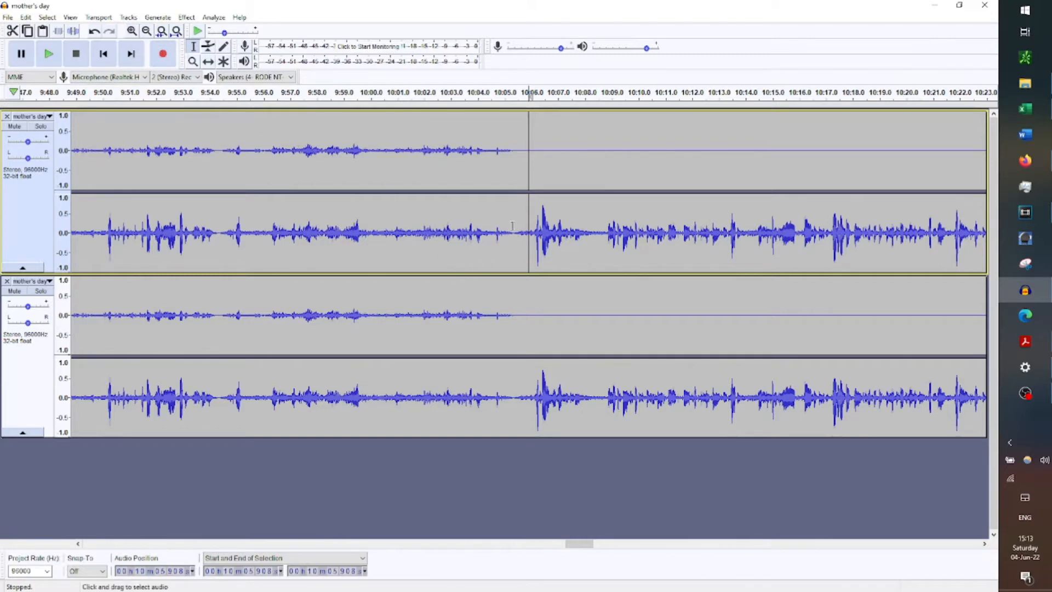
pyautogui.click(132, 31)
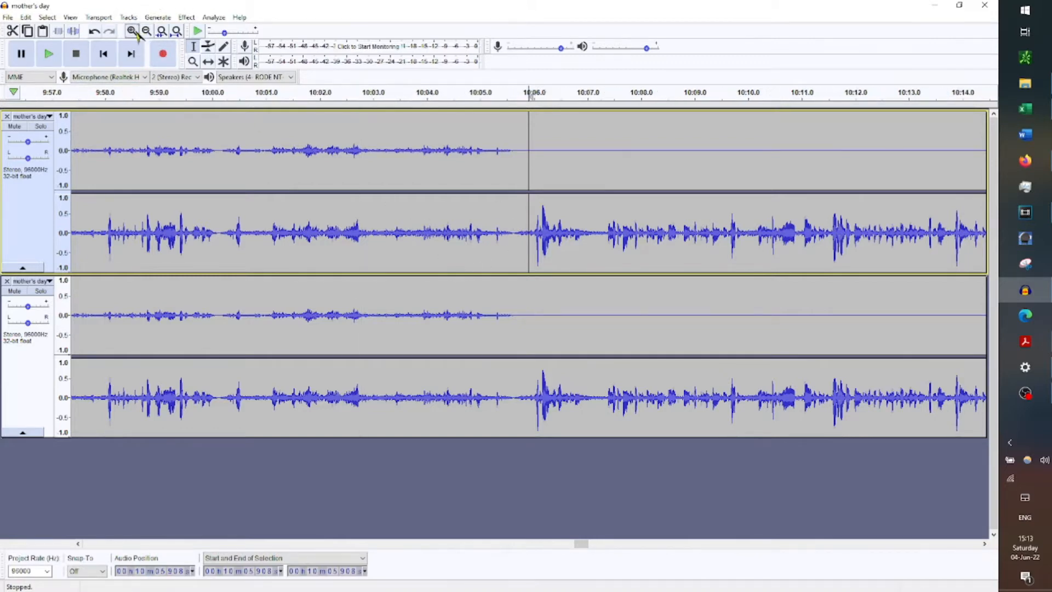
pyautogui.click(132, 31)
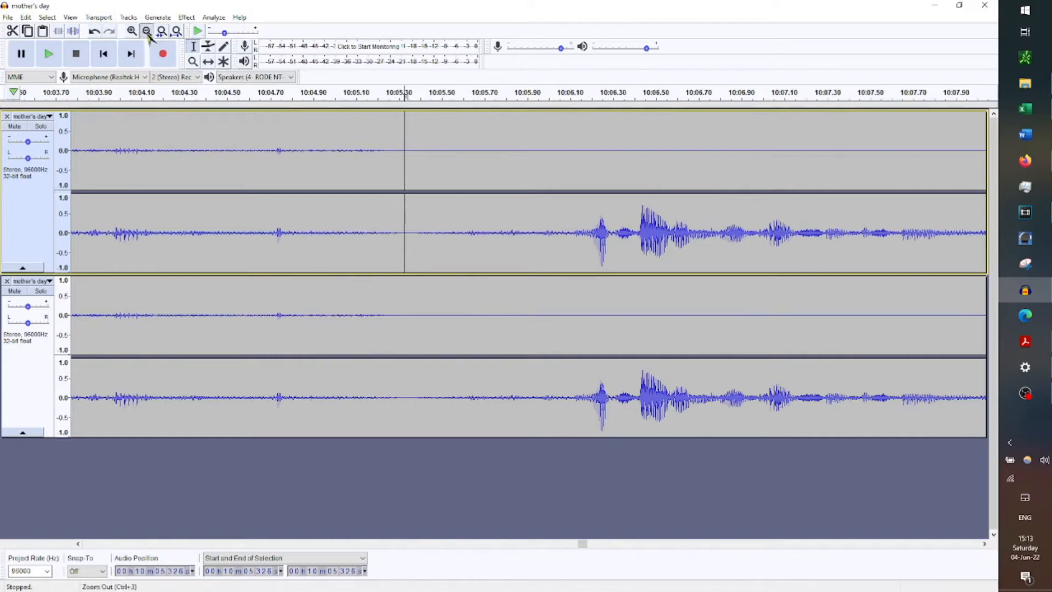
pyautogui.click(149, 31)
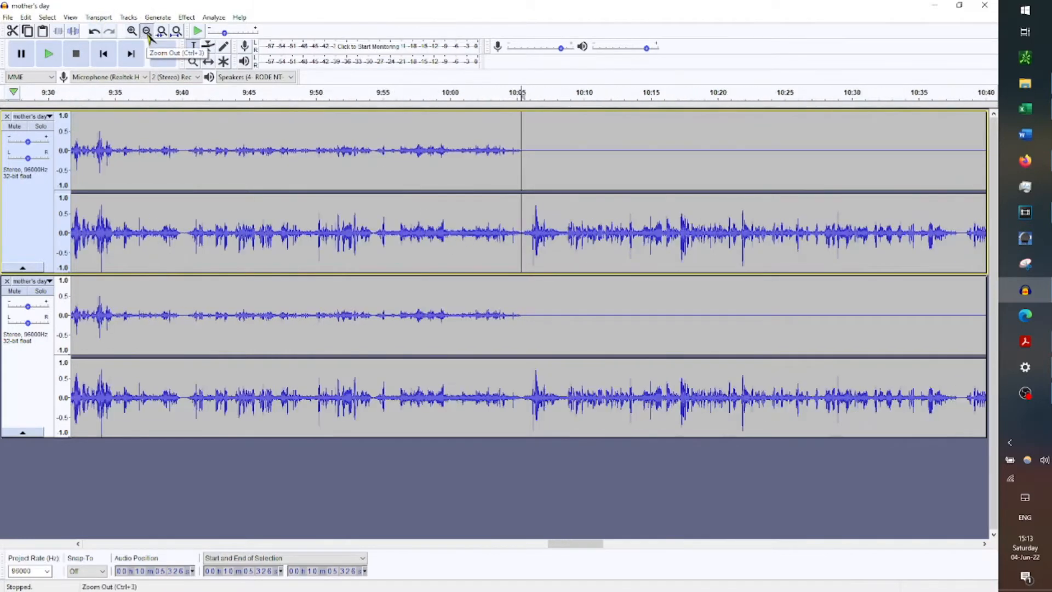
pyautogui.click(147, 31)
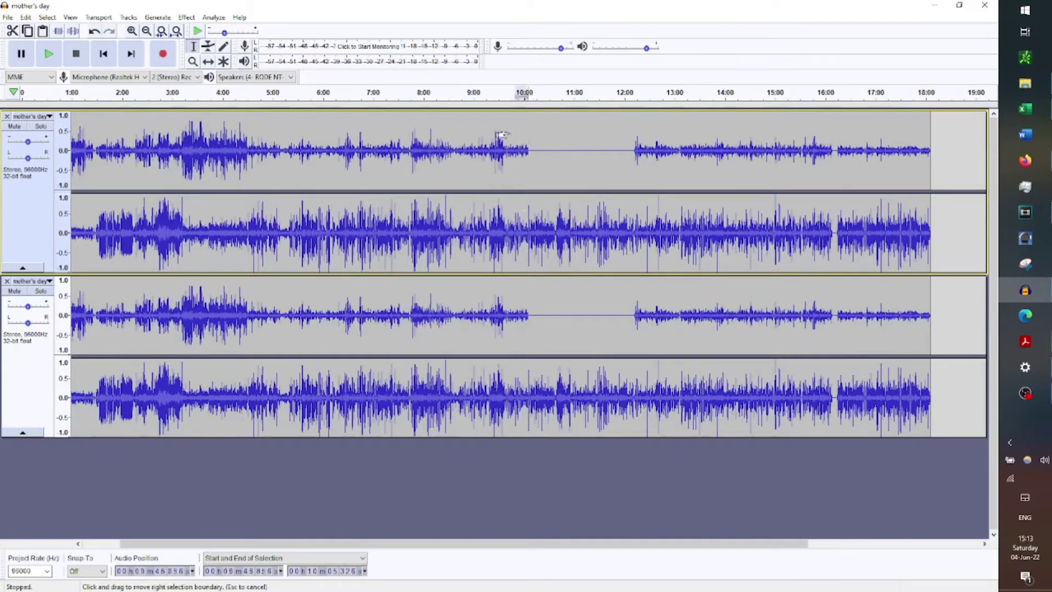
pyautogui.moveTo(510, 148); pyautogui.dragTo(196, 148)
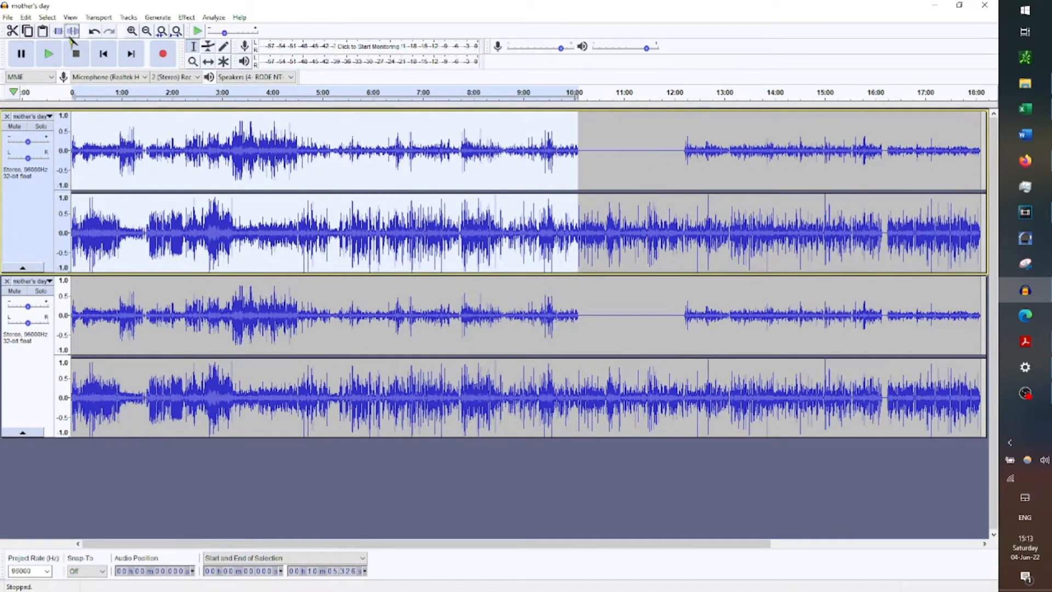
pyautogui.moveTo(70, 32)
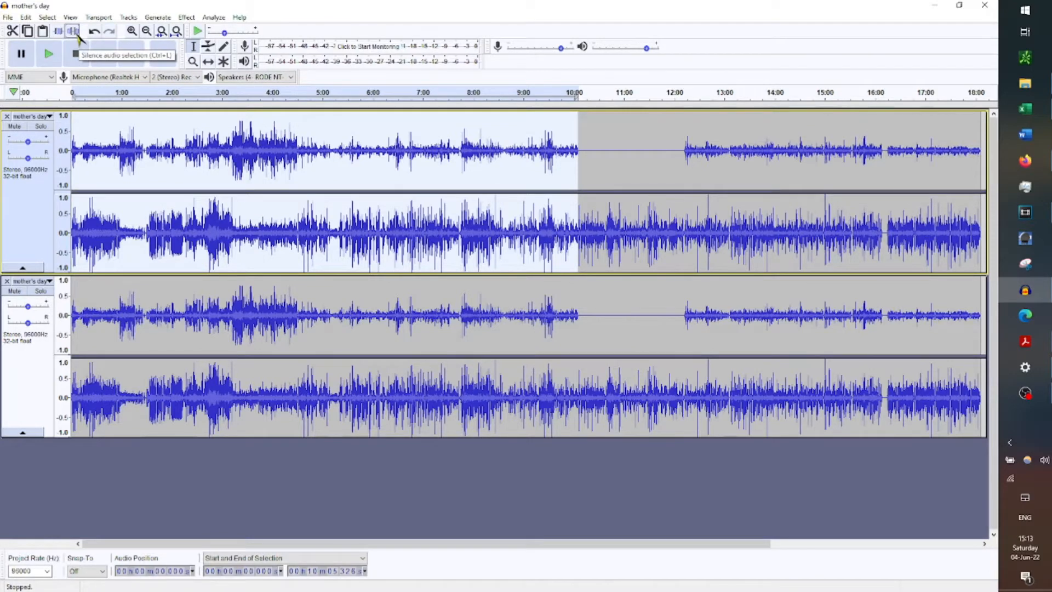
# Step: Silence the selected start-to-10:05 region of the first track with Silence Audio Selection
pyautogui.click(72, 30)
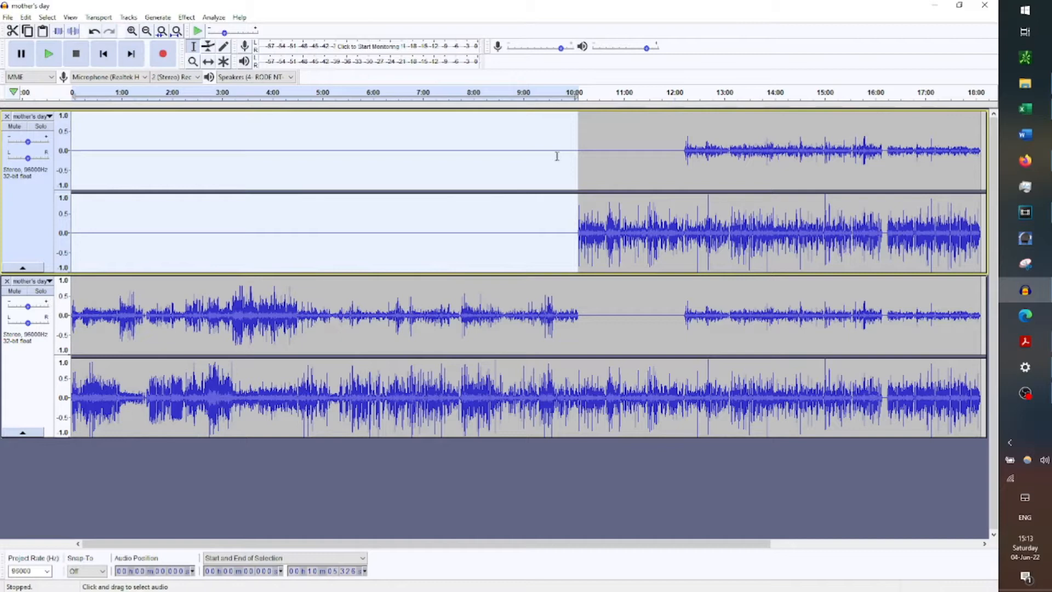
pyautogui.moveTo(560, 223)
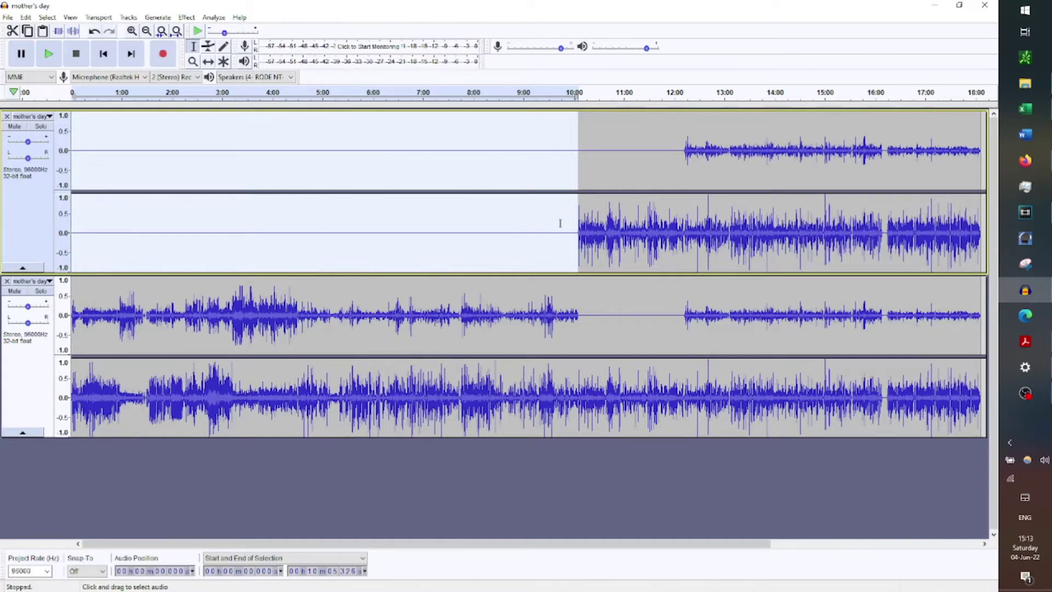
pyautogui.moveTo(684, 159)
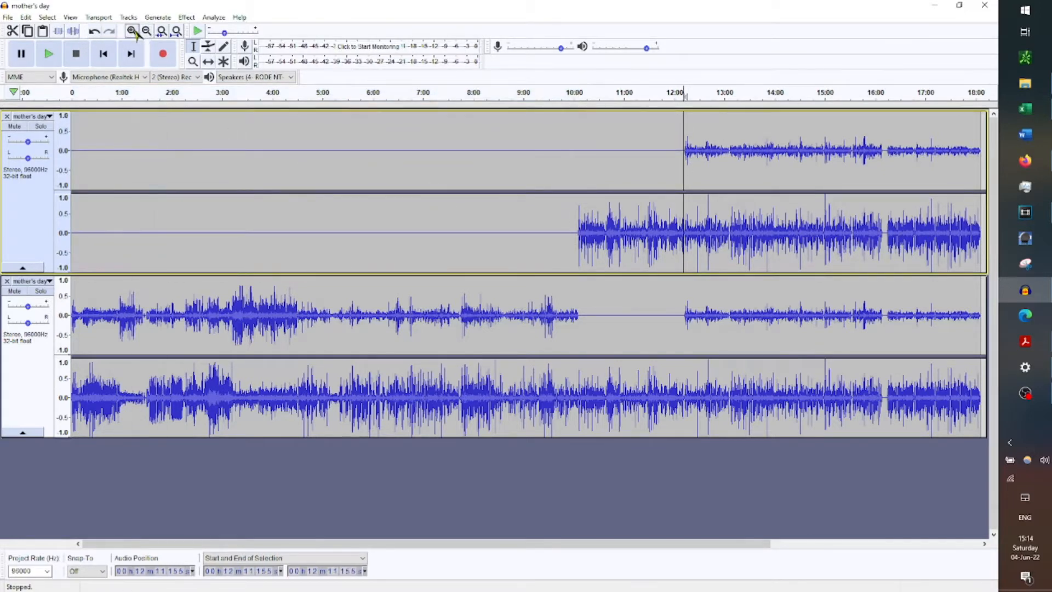
# Step: Locate 12:13, select from there to the end of track one and silence it
pyautogui.click(131, 31)
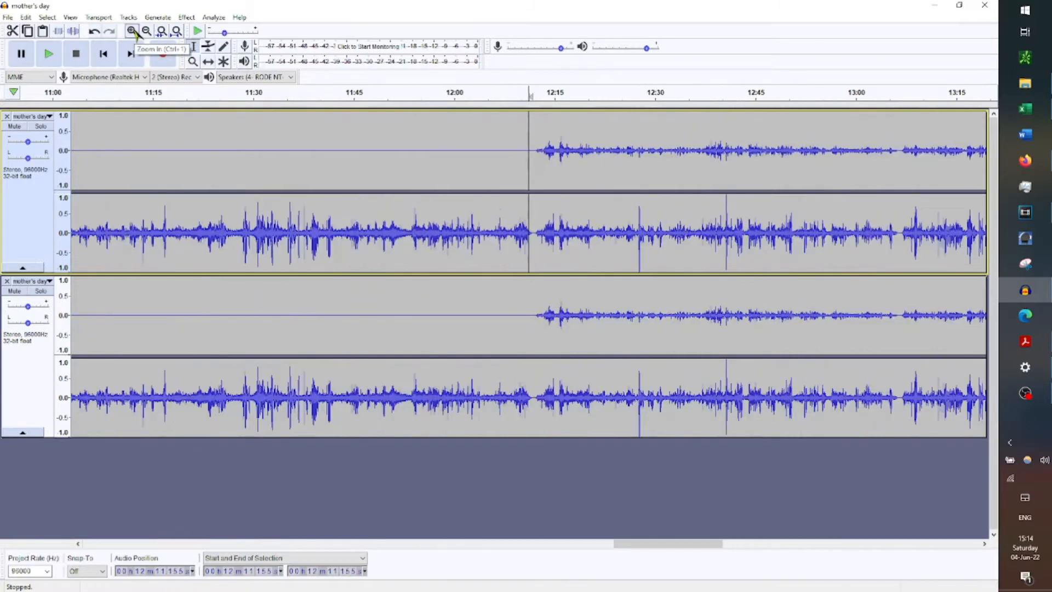
pyautogui.click(133, 31)
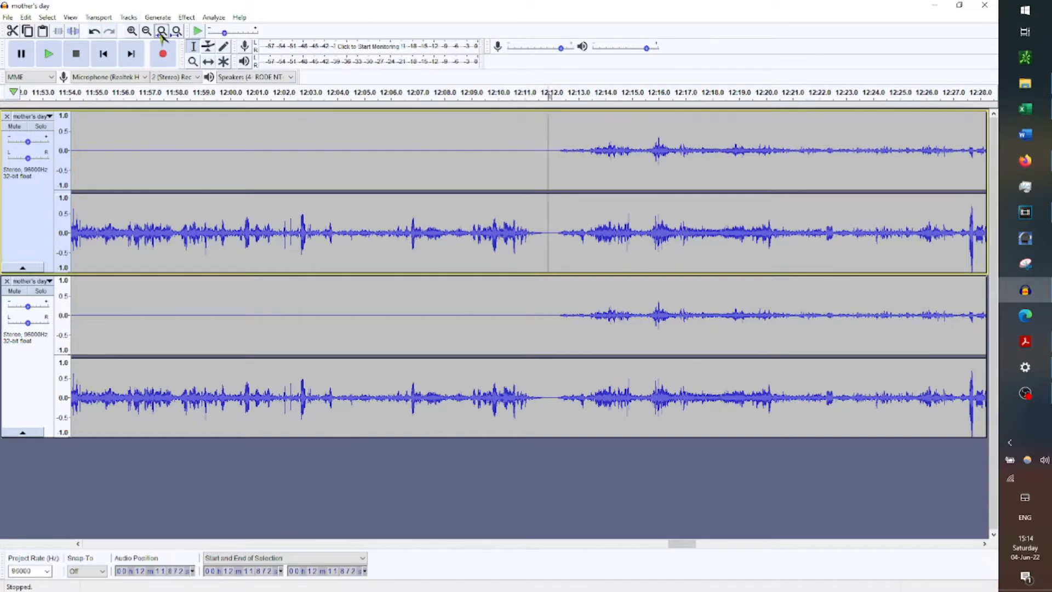
pyautogui.click(163, 31)
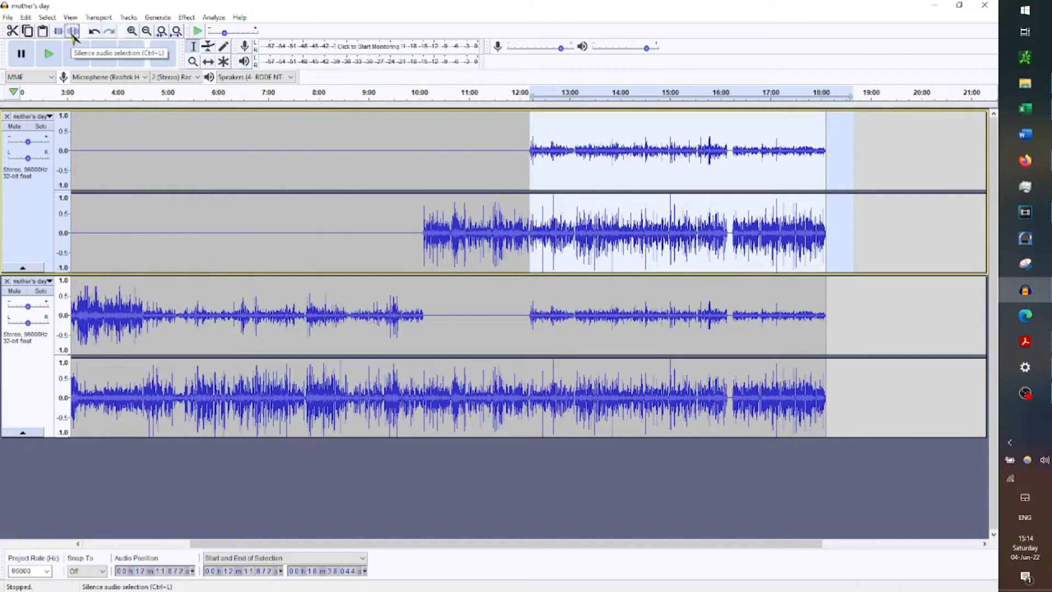
pyautogui.click(75, 31)
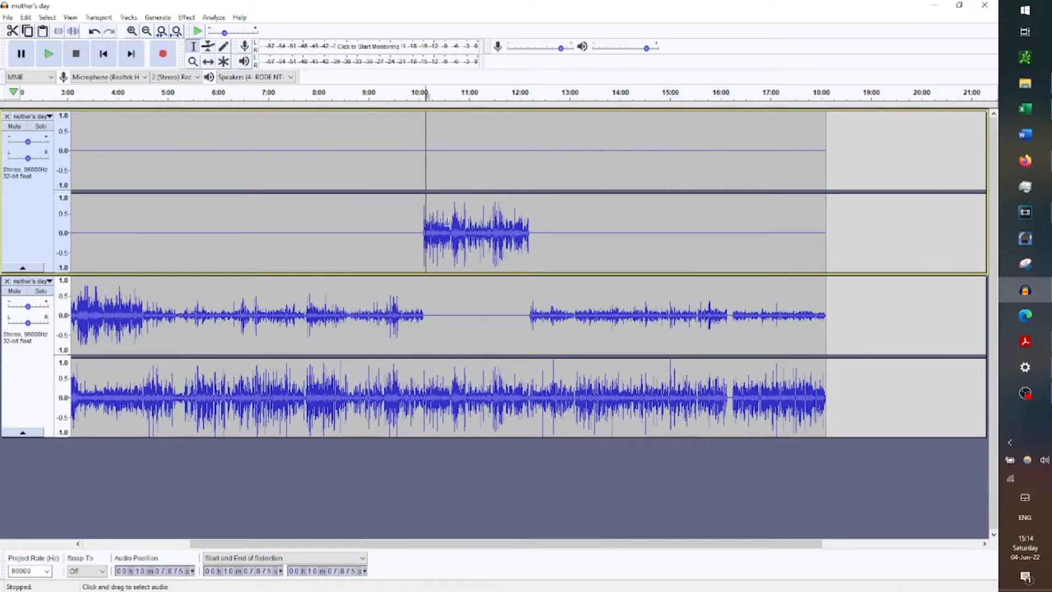
# Step: Solo the first track, play its remaining 10:05–12:12 stretch, then stop playback
pyautogui.click(48, 54)
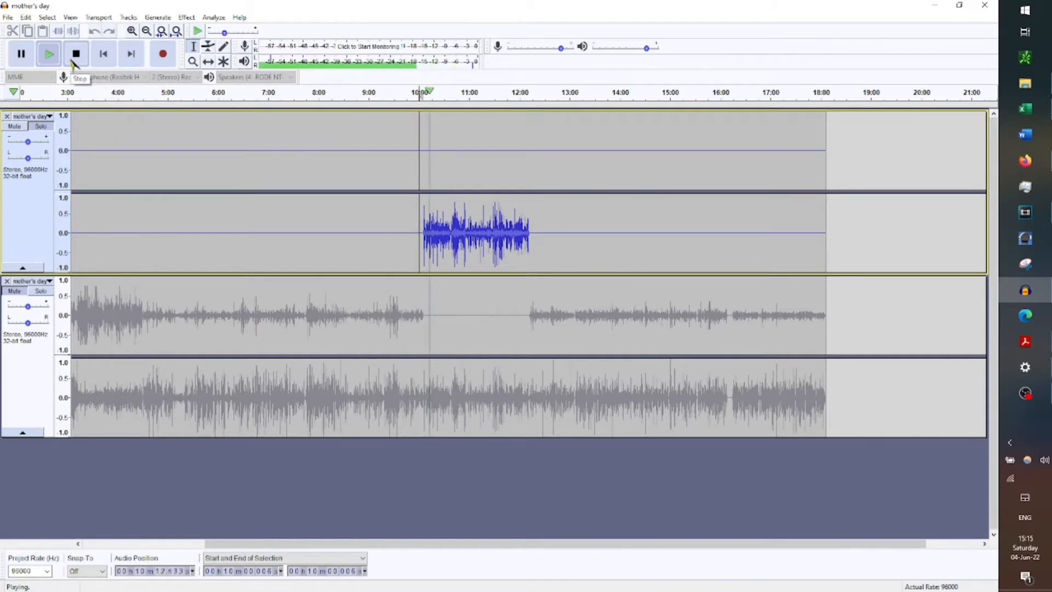
pyautogui.click(76, 54)
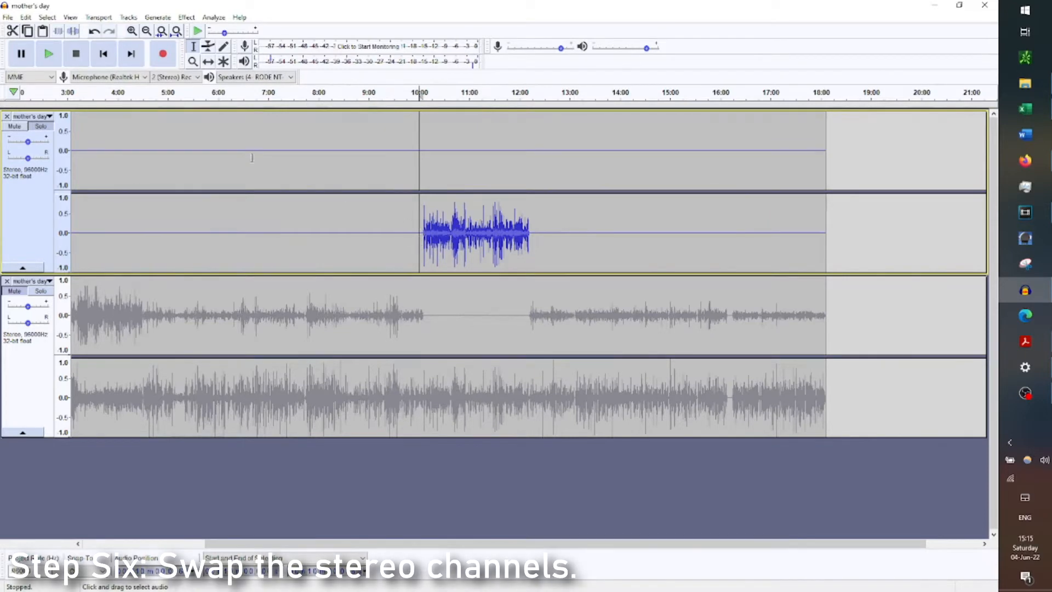
# Step: Swap the first track's stereo channels from its track menu and play back the result
pyautogui.click(51, 116)
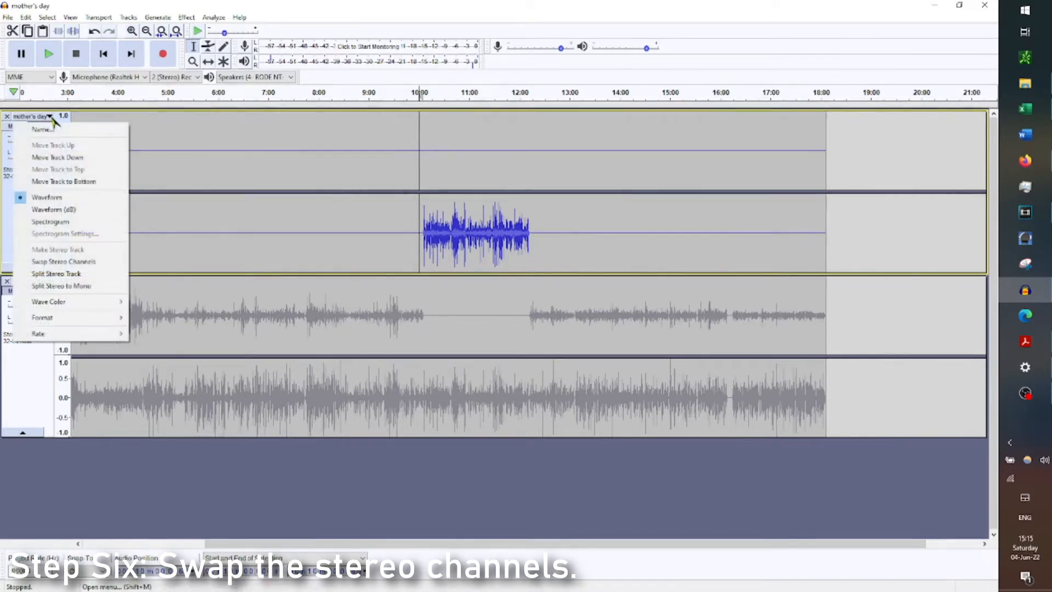
pyautogui.moveTo(64, 260)
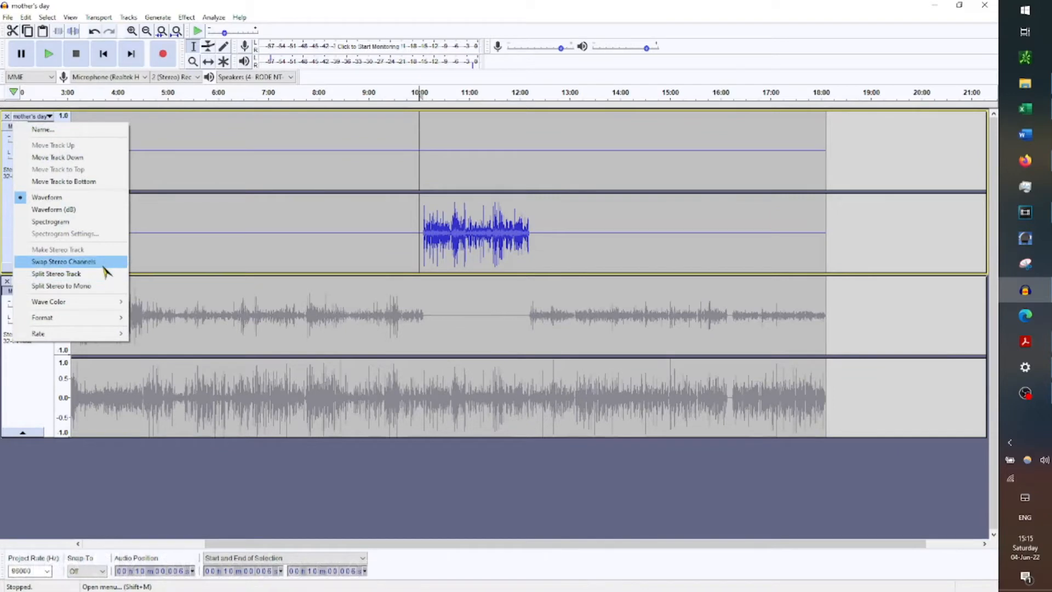
pyautogui.moveTo(109, 270)
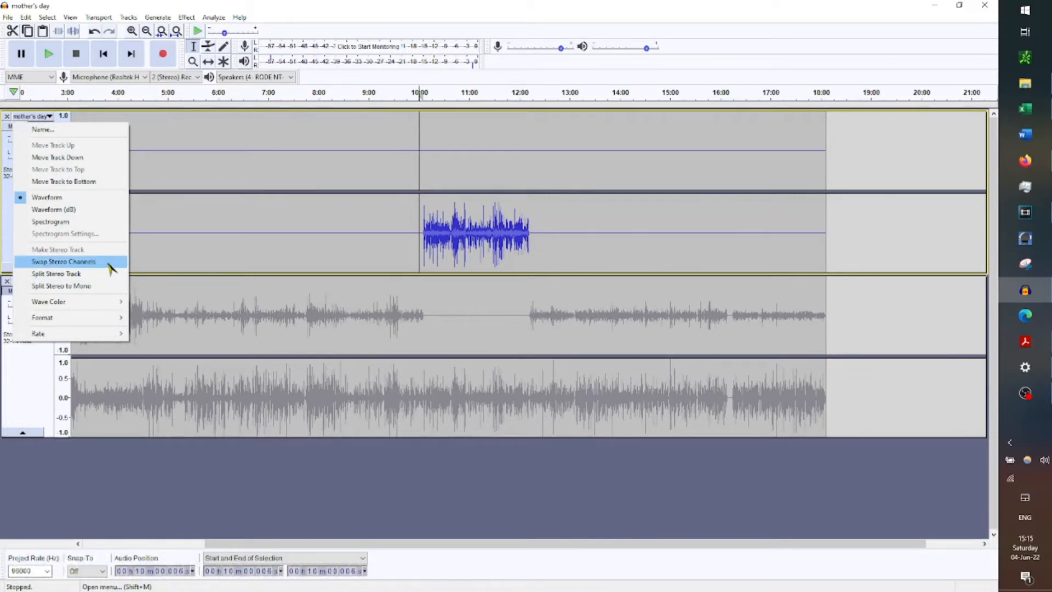
pyautogui.click(62, 261)
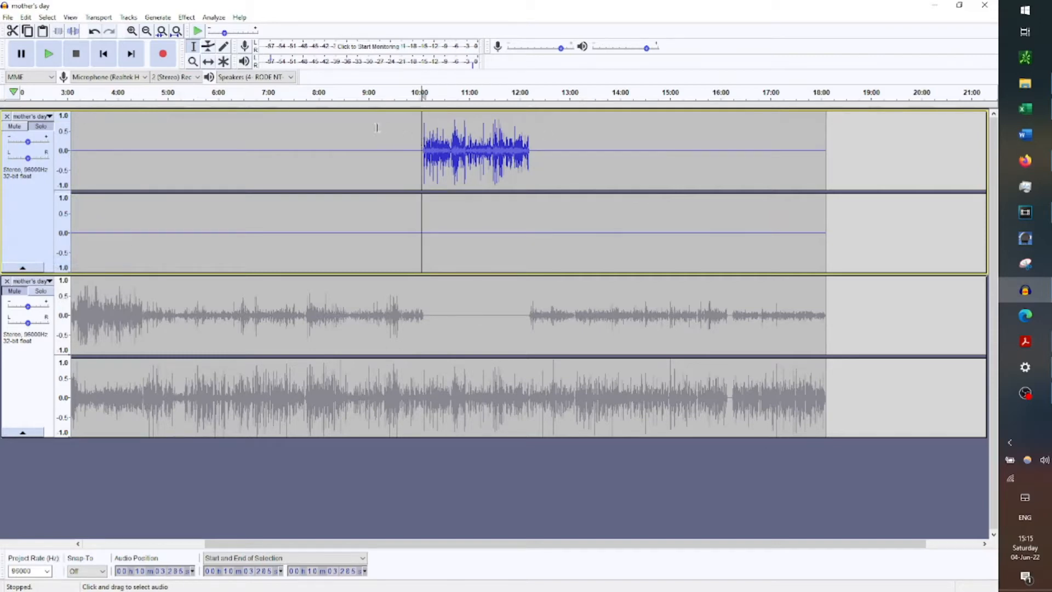
pyautogui.click(49, 54)
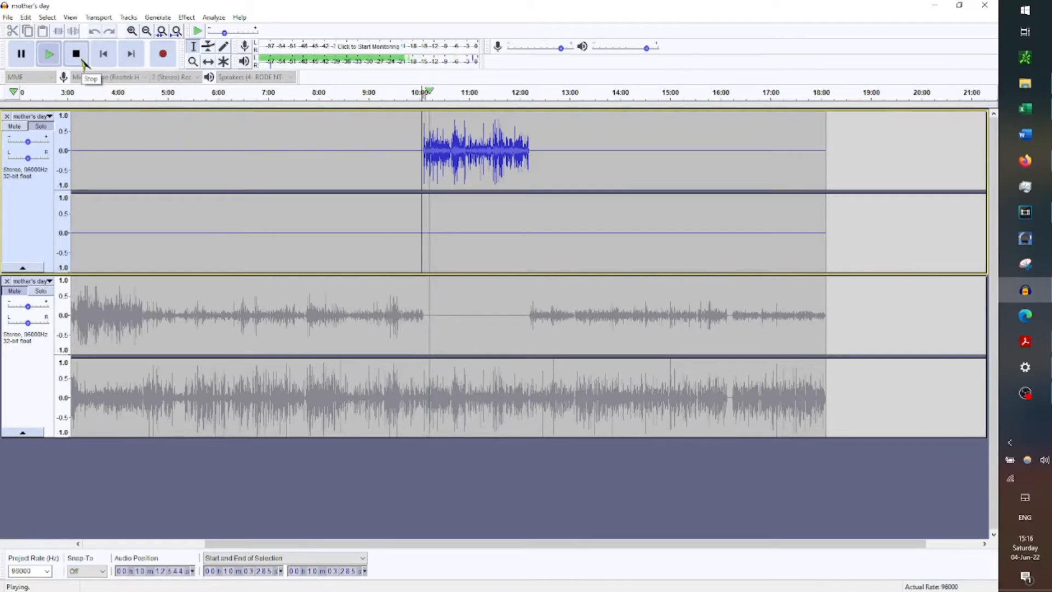
pyautogui.click(74, 54)
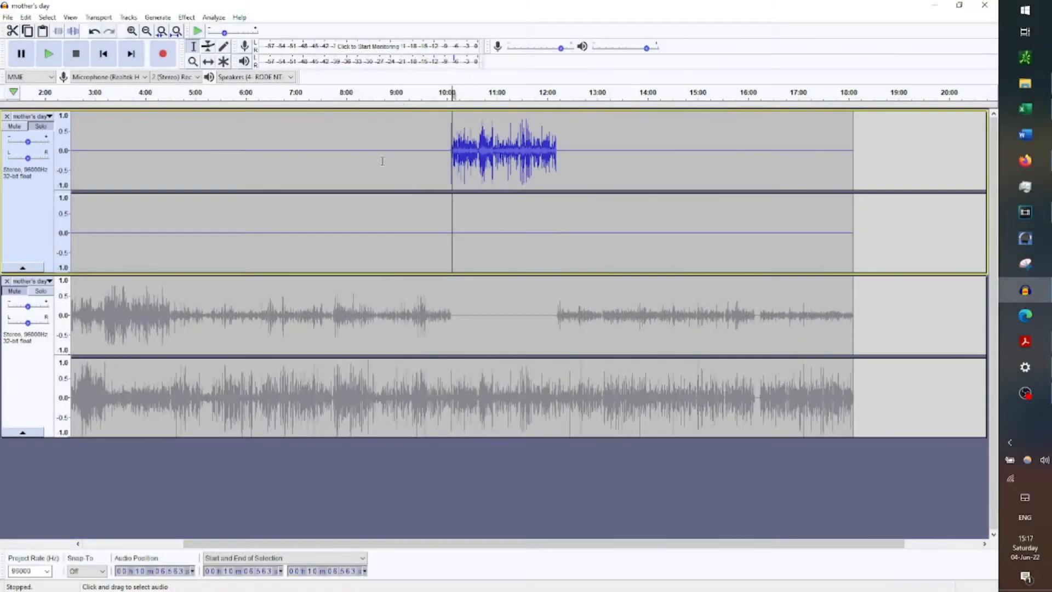
pyautogui.moveTo(461, 232)
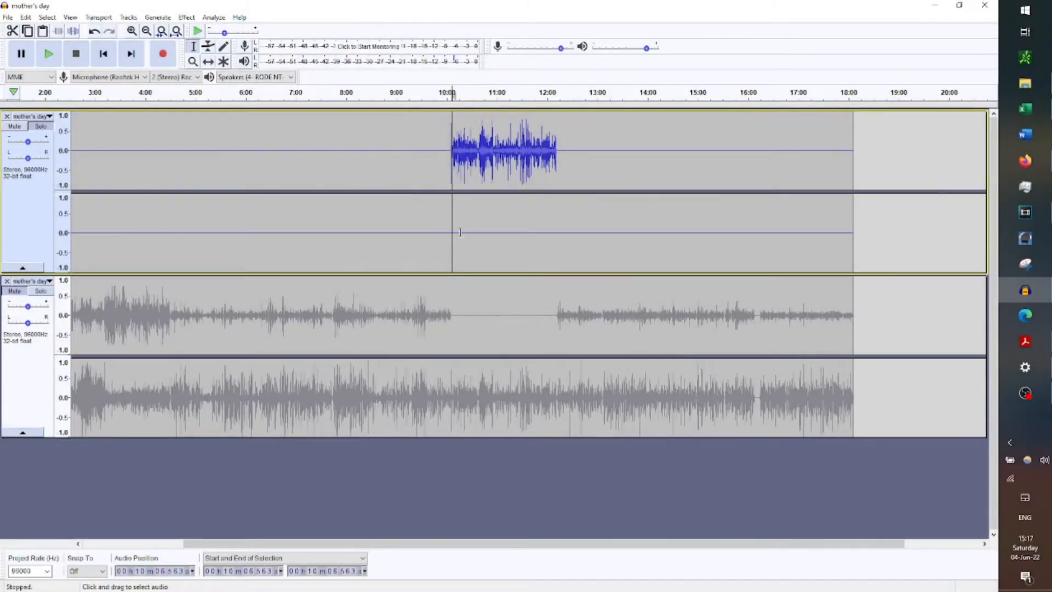
pyautogui.moveTo(530, 218)
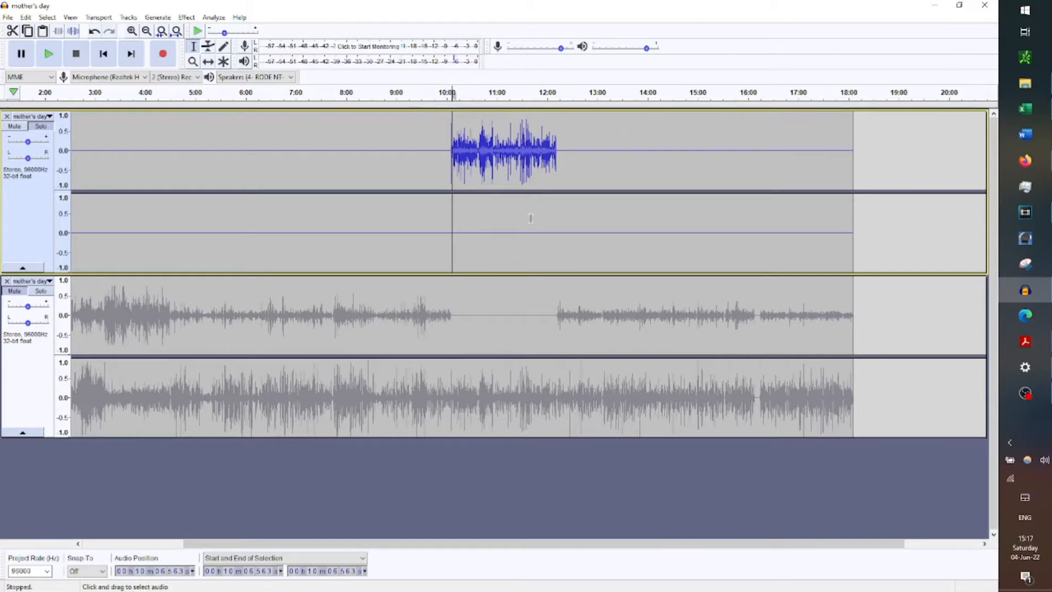
pyautogui.moveTo(423, 266)
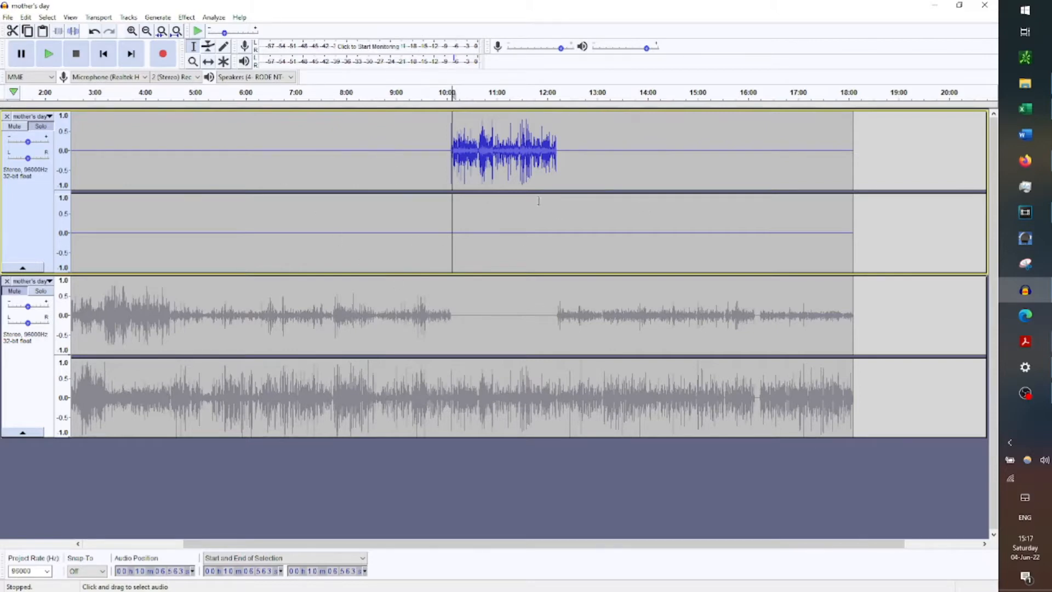
pyautogui.click(15, 290)
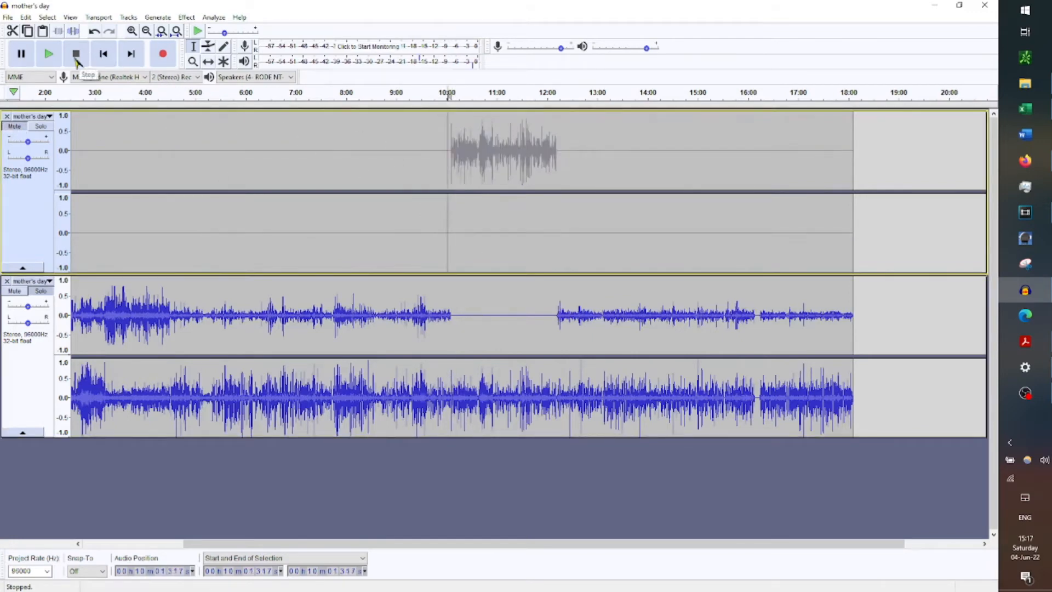
pyautogui.click(49, 54)
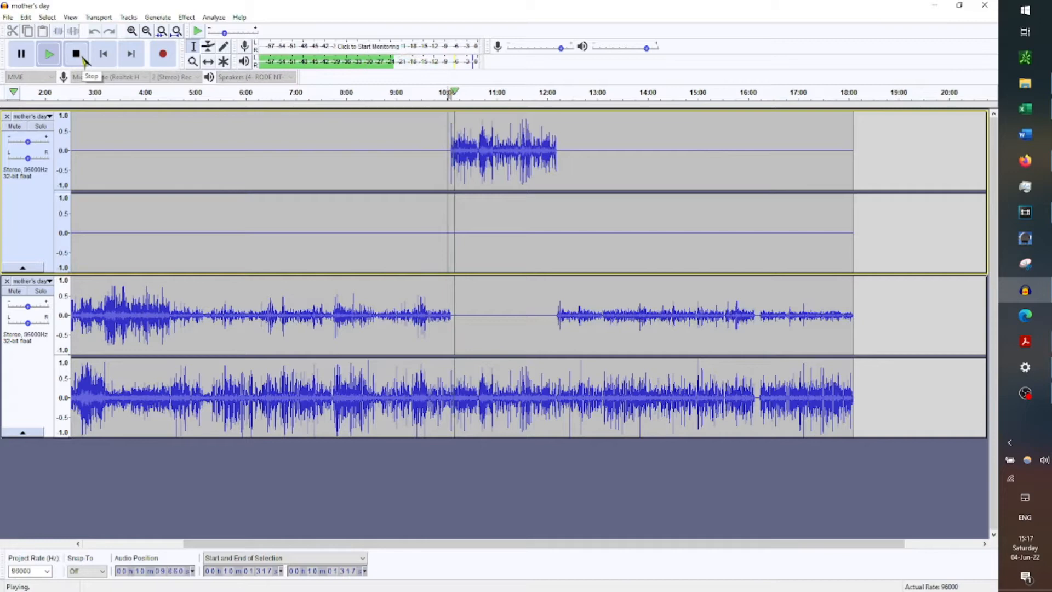
pyautogui.click(74, 54)
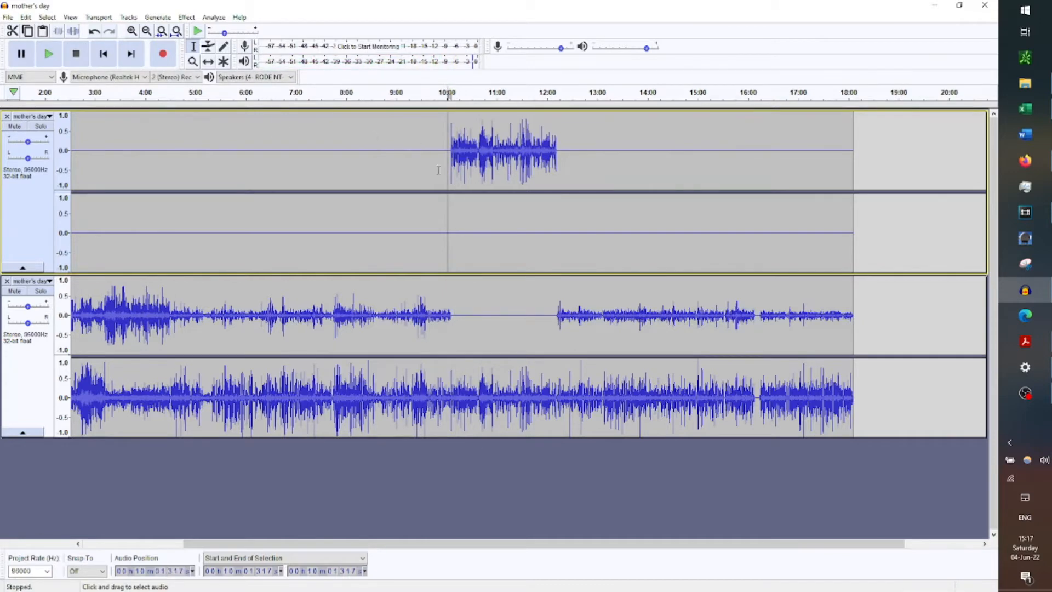
pyautogui.moveTo(451, 222)
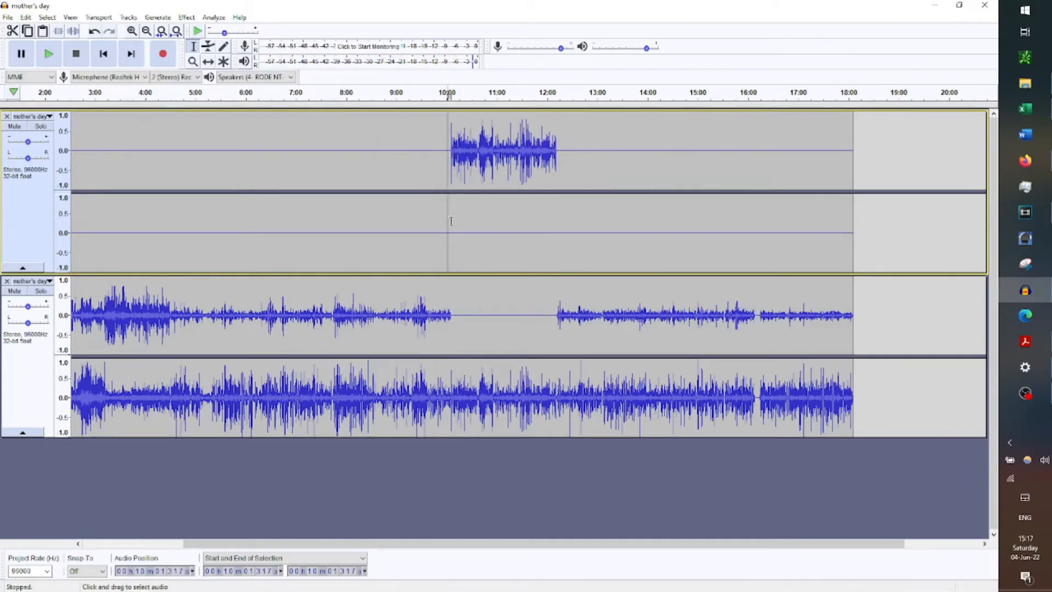
pyautogui.moveTo(452, 373)
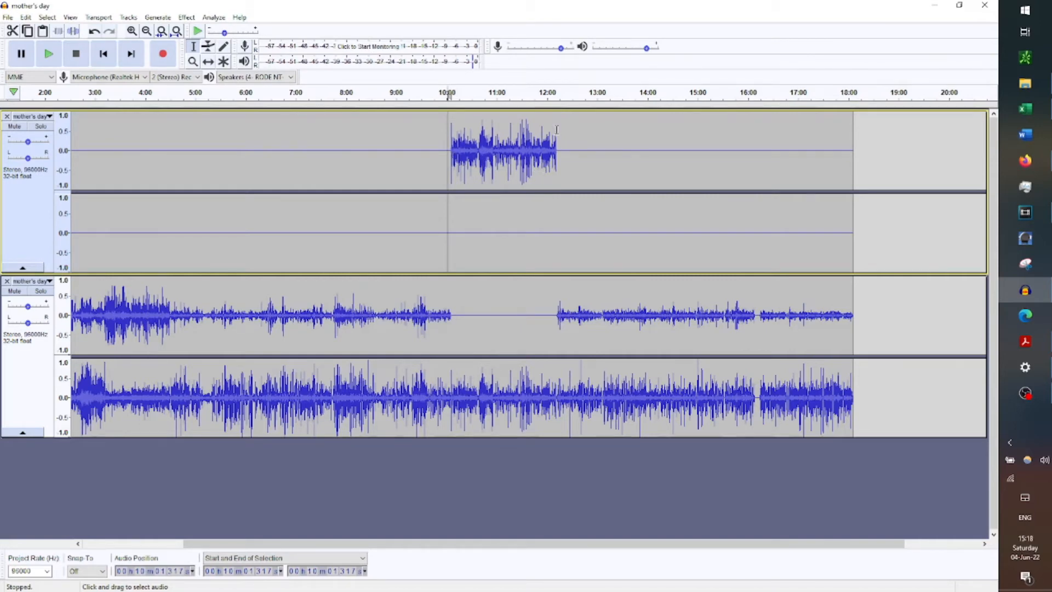
pyautogui.moveTo(546, 122)
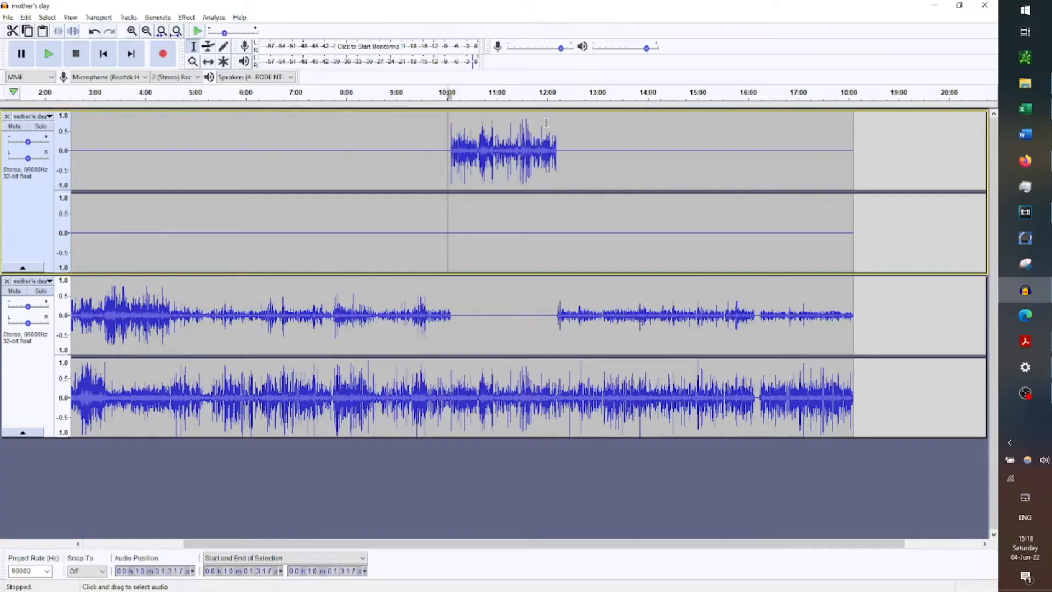
# Step: Start exporting the mix as mother's day.mp3 from the File menu
pyautogui.click(6, 18)
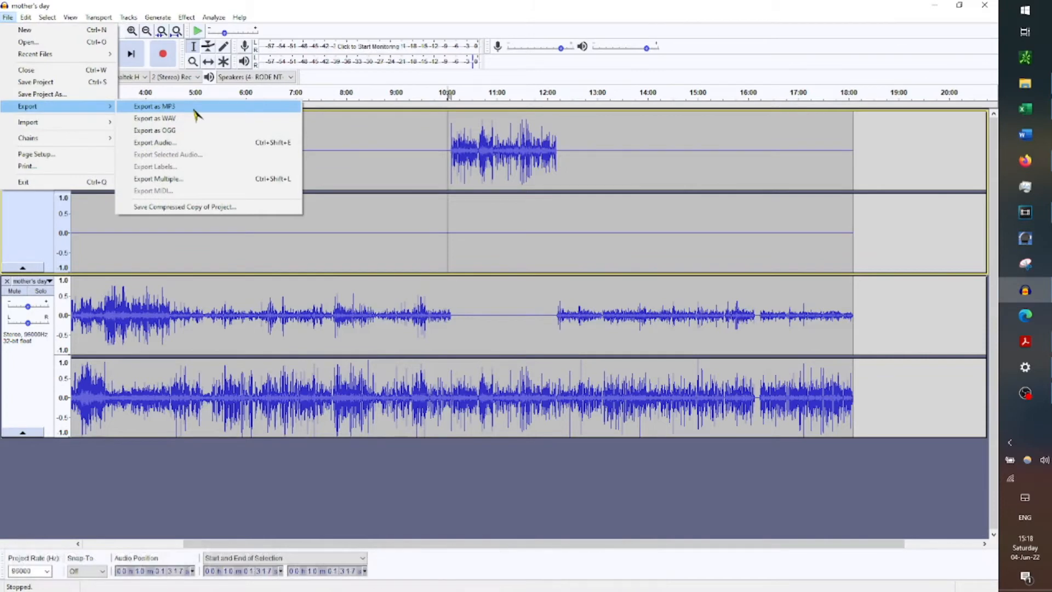
pyautogui.moveTo(175, 110)
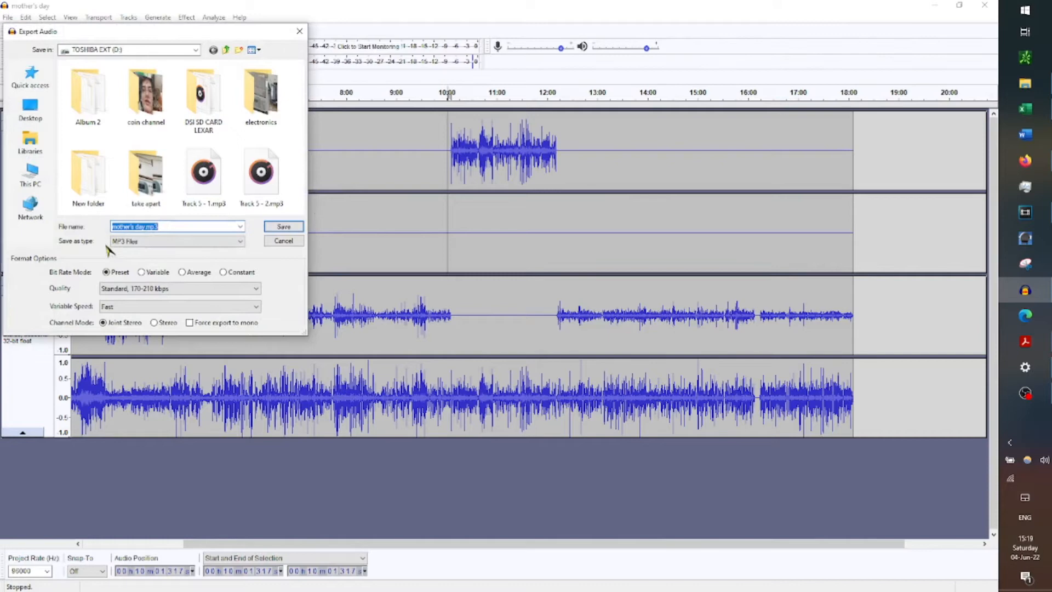
pyautogui.moveTo(61, 298)
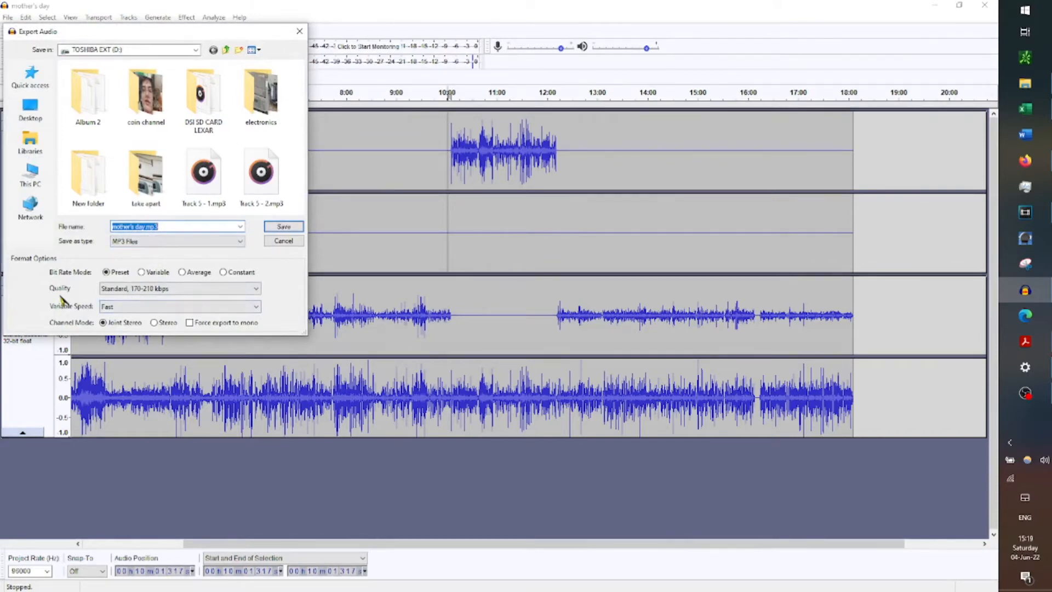
pyautogui.moveTo(248, 243)
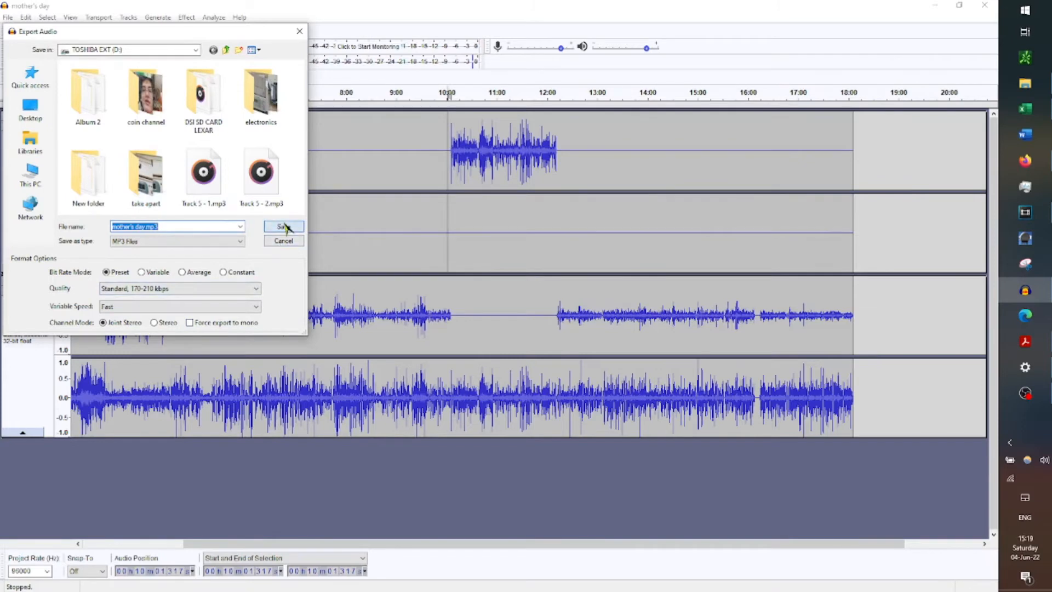
# Step: Save the export as mother's day.mp3 and accept mixing down to two stereo channels
pyautogui.click(282, 225)
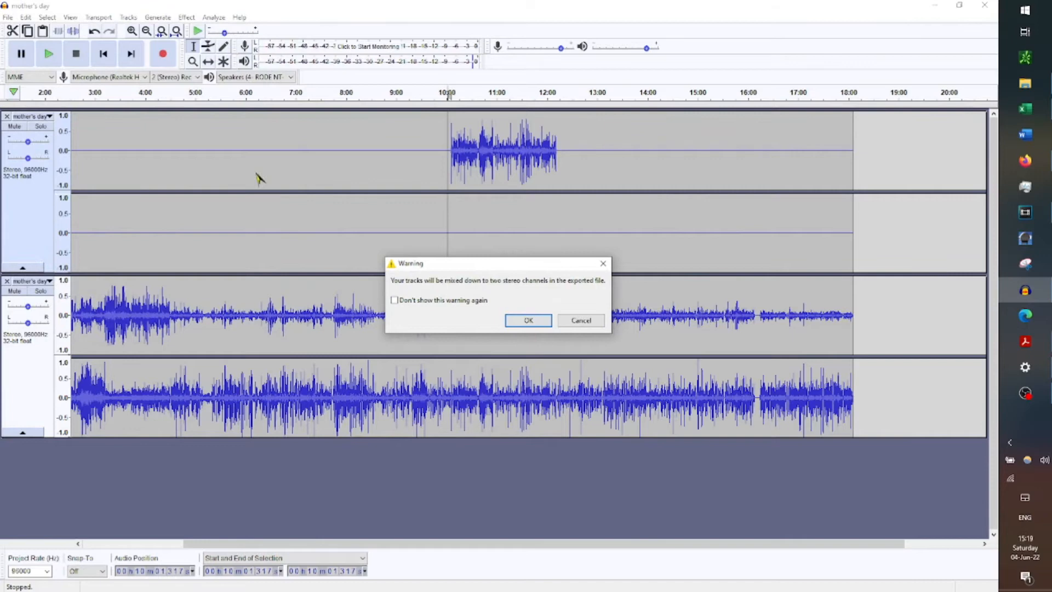
pyautogui.moveTo(83, 160)
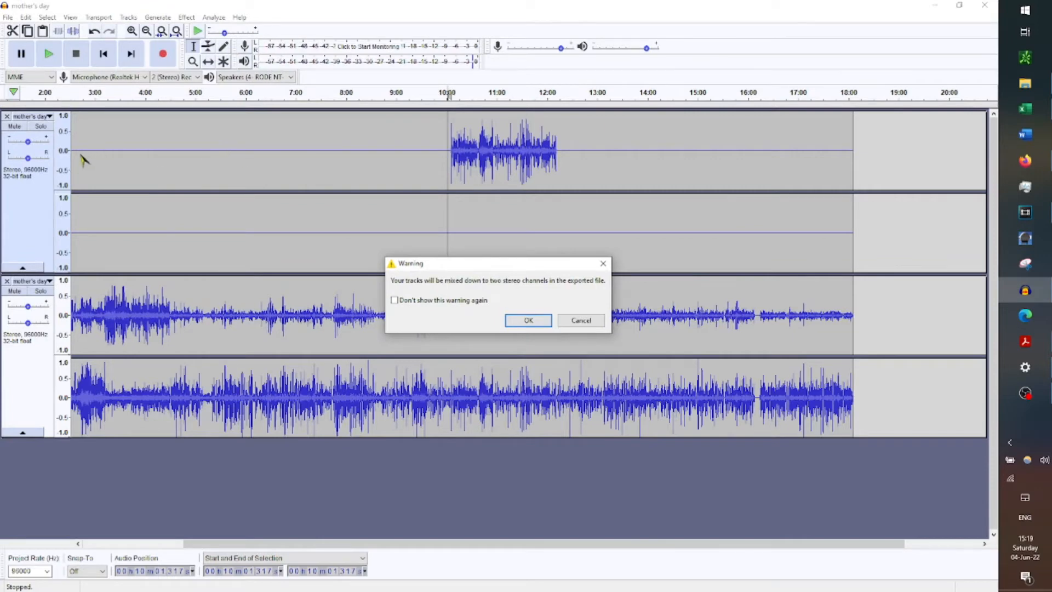
pyautogui.moveTo(171, 306)
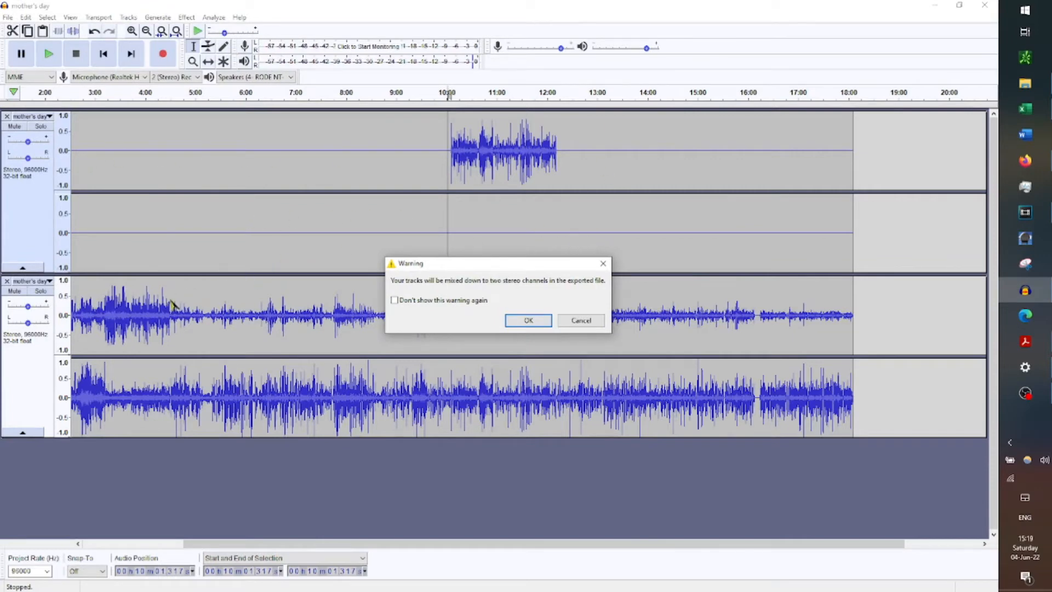
pyautogui.moveTo(447, 267)
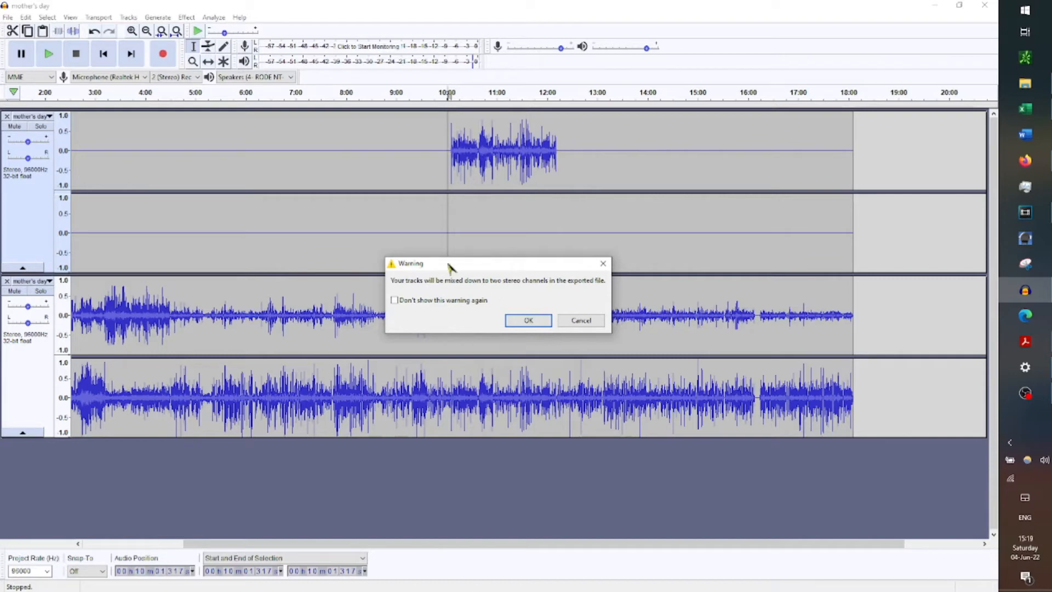
pyautogui.moveTo(416, 180)
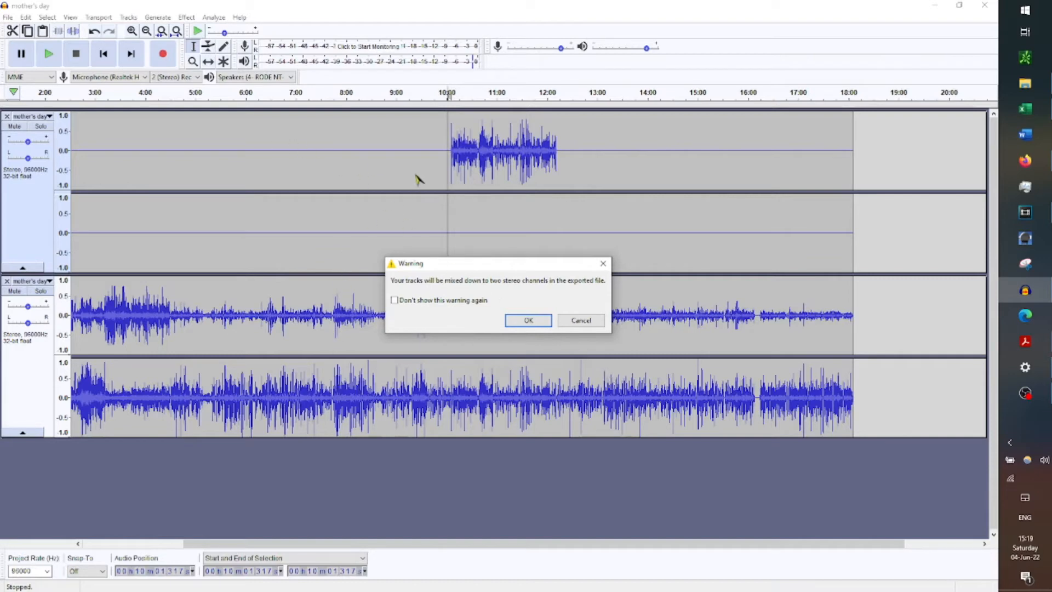
pyautogui.moveTo(506, 170)
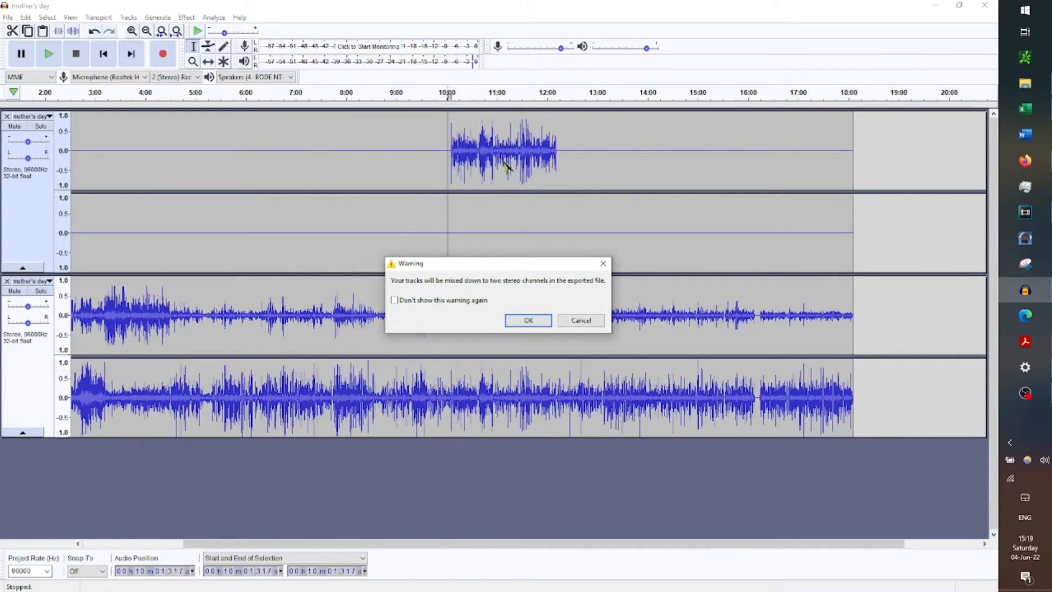
pyautogui.moveTo(664, 347)
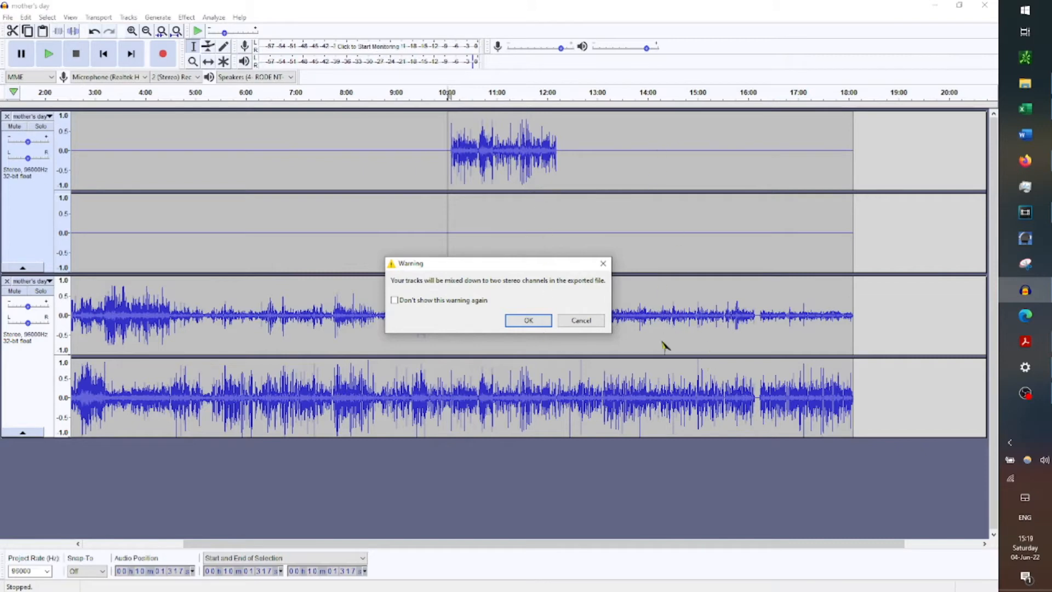
pyautogui.moveTo(544, 316)
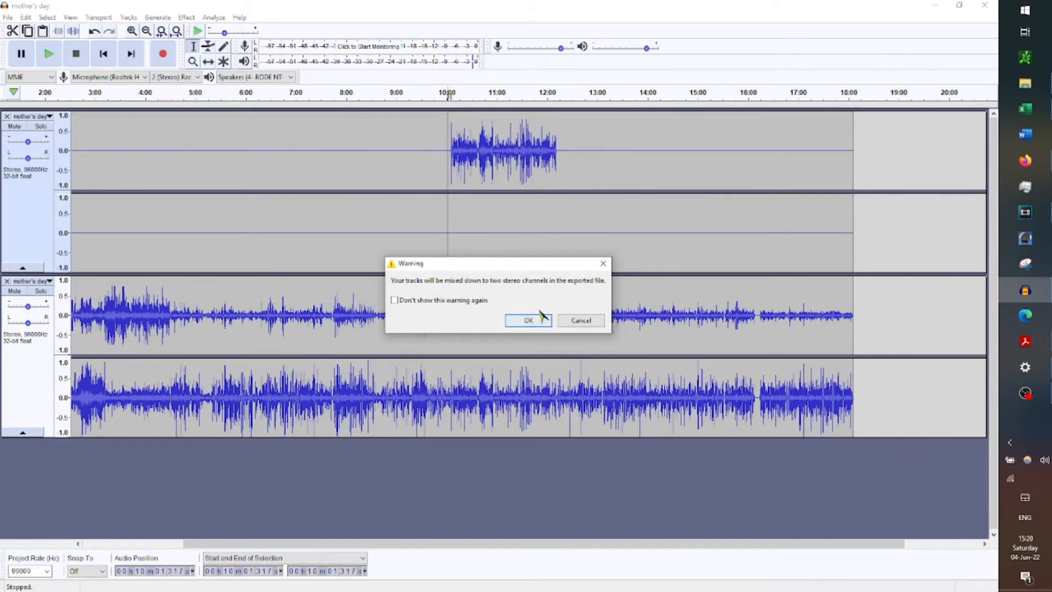
pyautogui.click(527, 320)
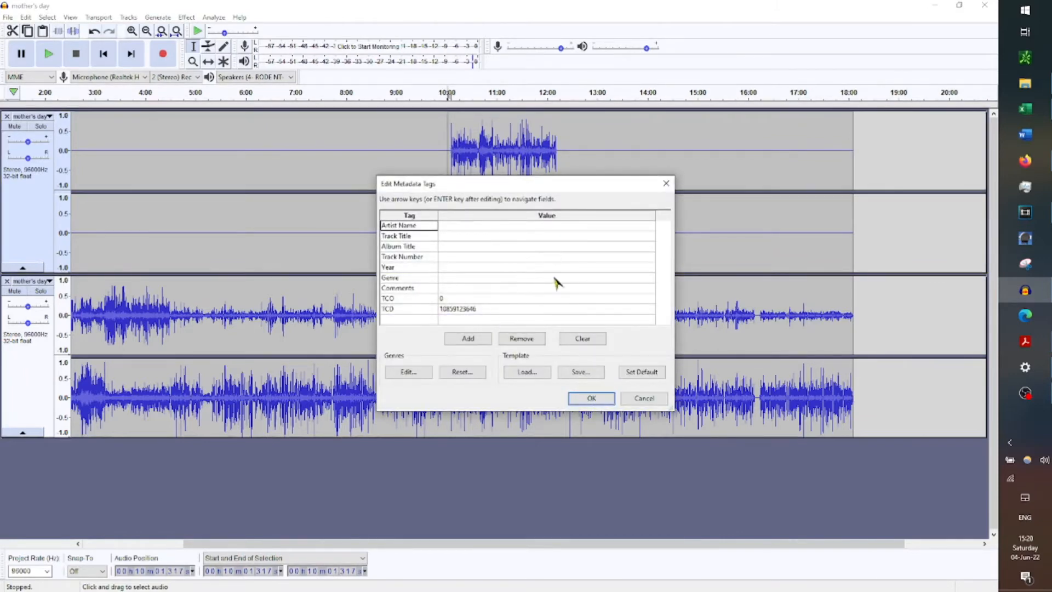
# Step: Accept the empty metadata tags and begin the MP3 export resampled to 48000 Hz
pyautogui.click(590, 399)
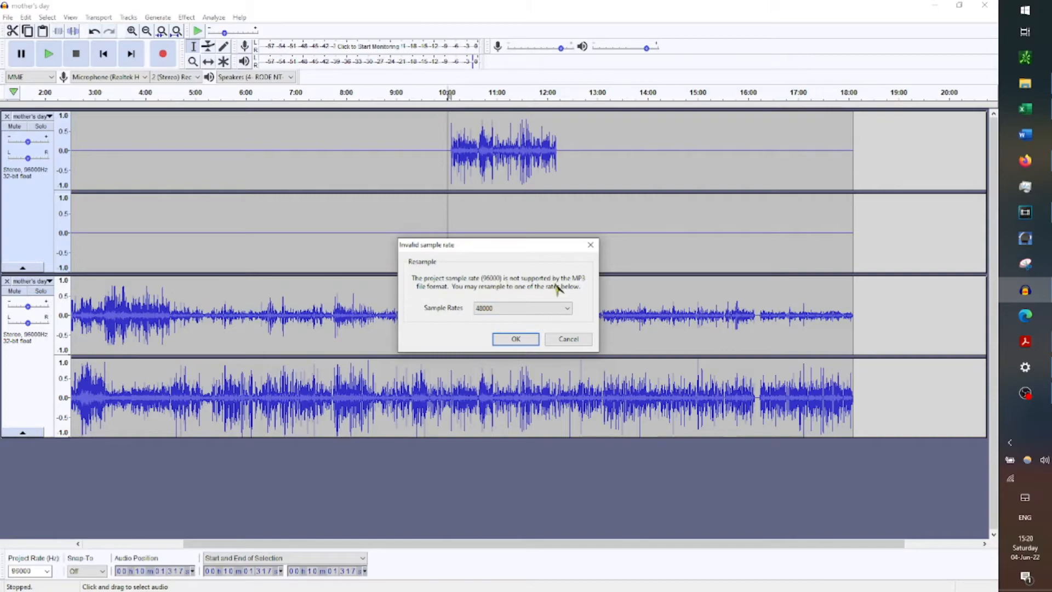
pyautogui.moveTo(1012, 278)
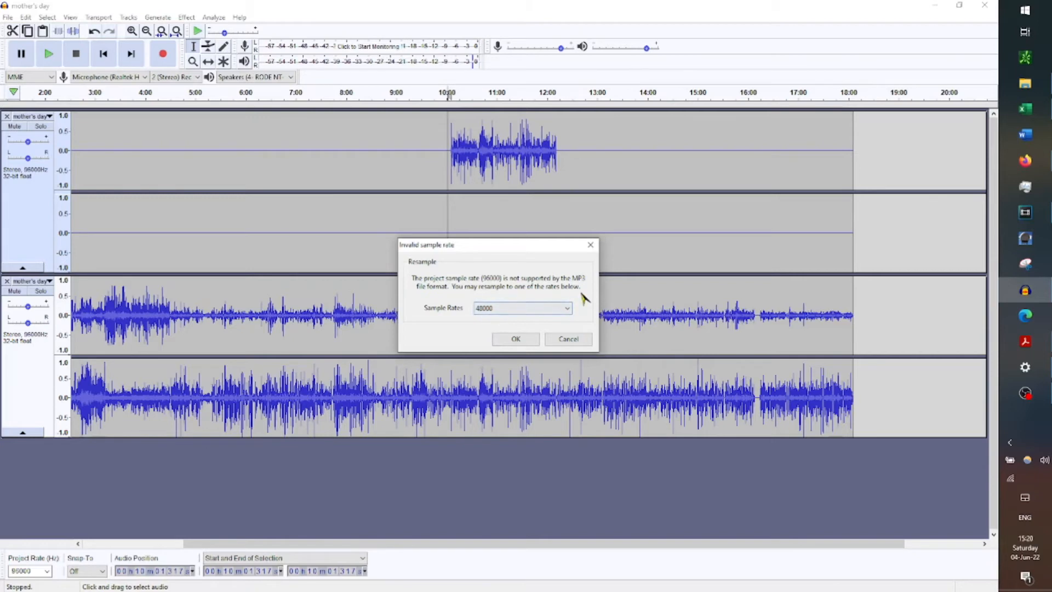
pyautogui.moveTo(500, 292)
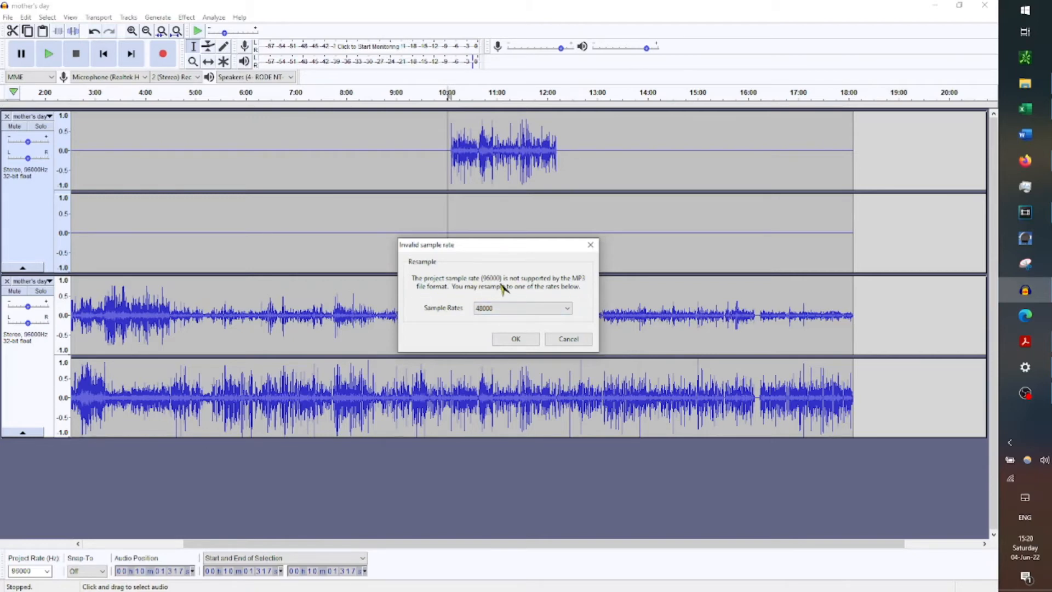
pyautogui.moveTo(495, 296)
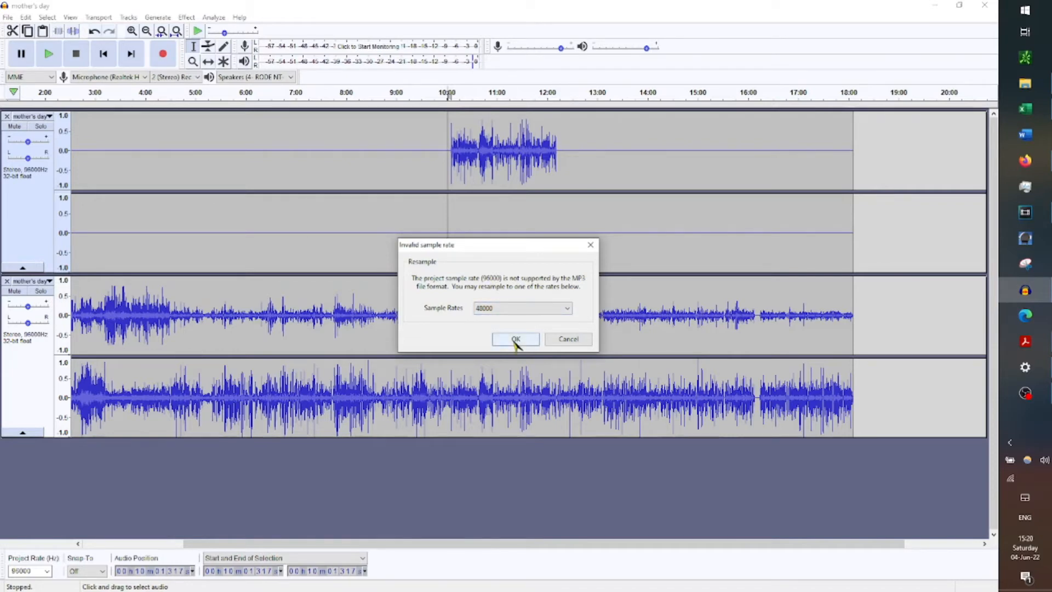
pyautogui.click(515, 340)
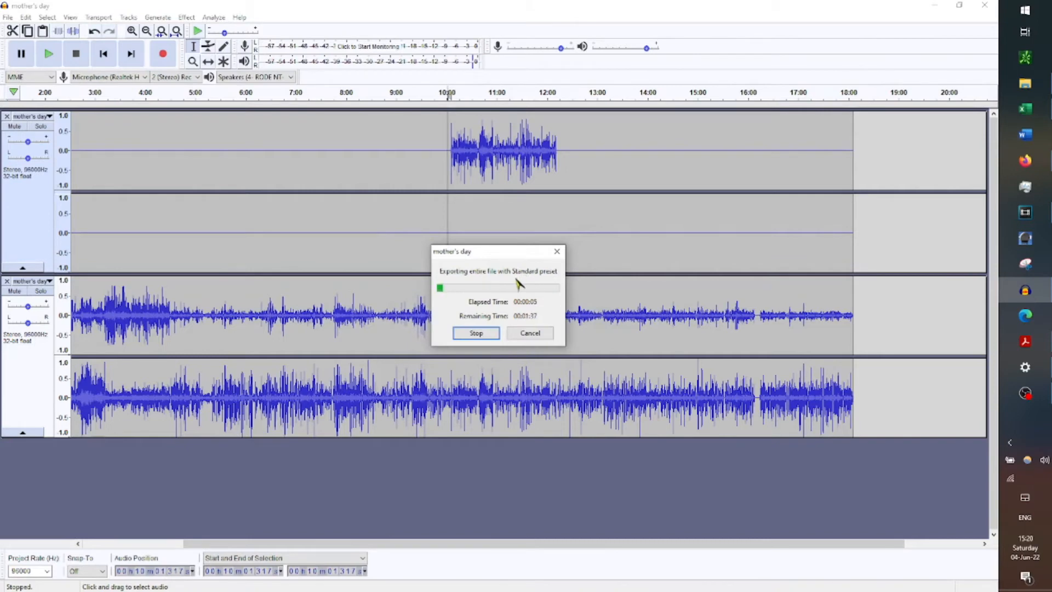
pyautogui.moveTo(507, 307)
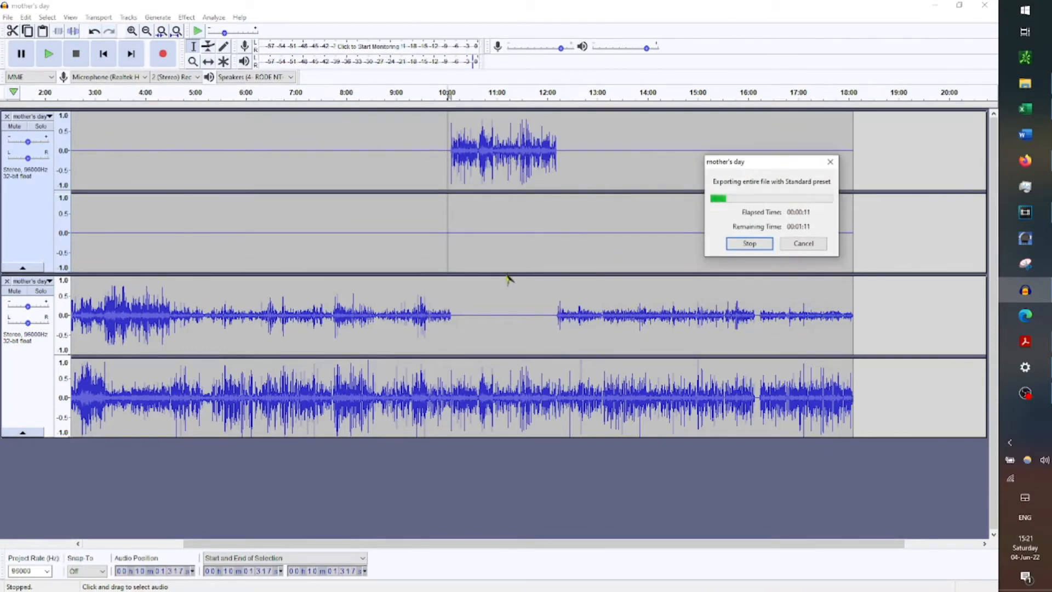
pyautogui.moveTo(474, 322)
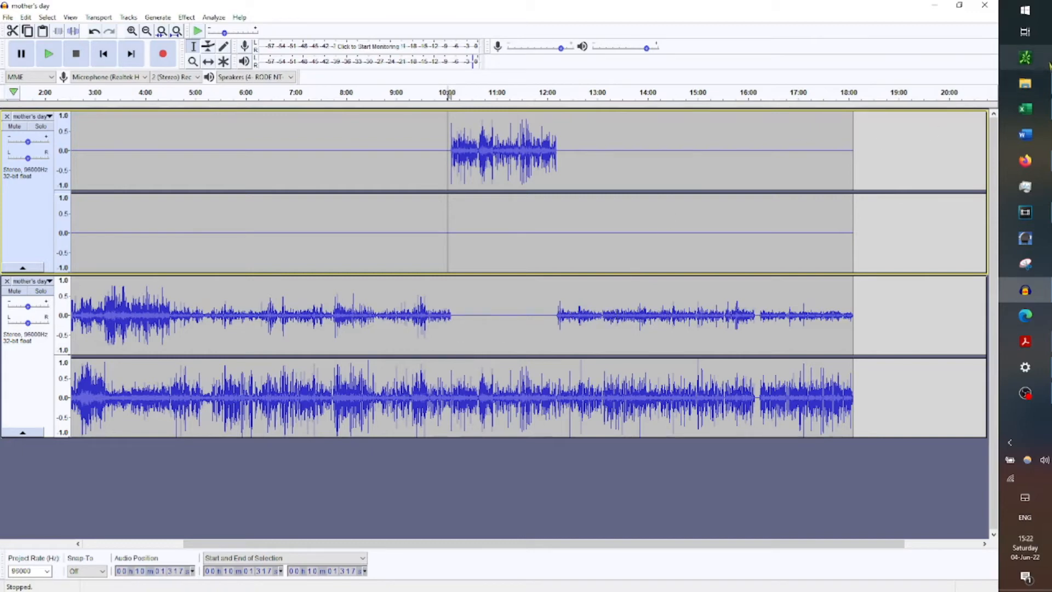
# Step: Play mother's day.mp3 in Groove Music, skip ahead to the repaired section, then pause
pyautogui.click(1026, 84)
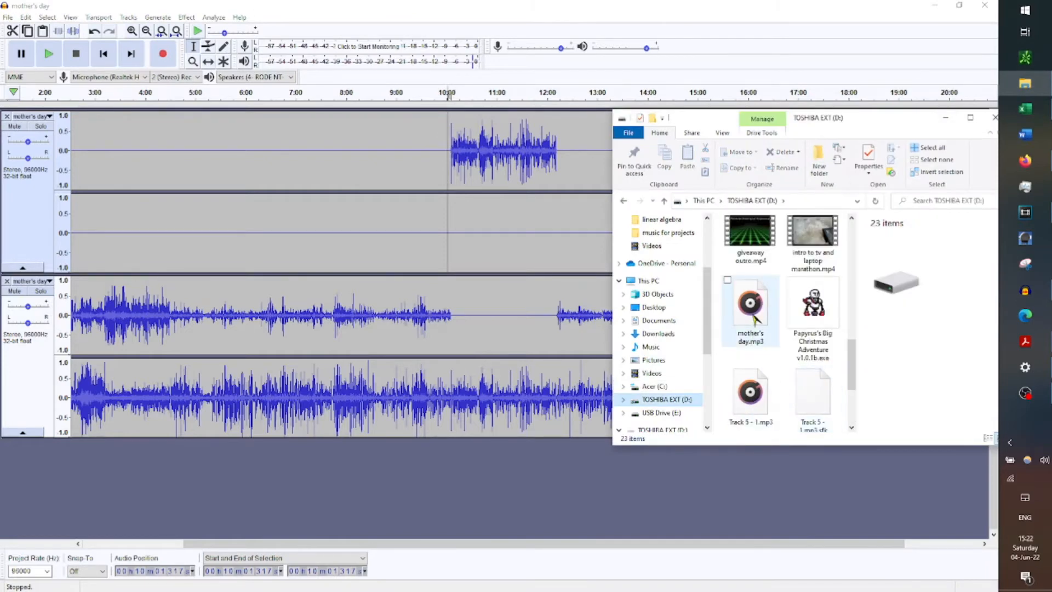
pyautogui.moveTo(755, 308)
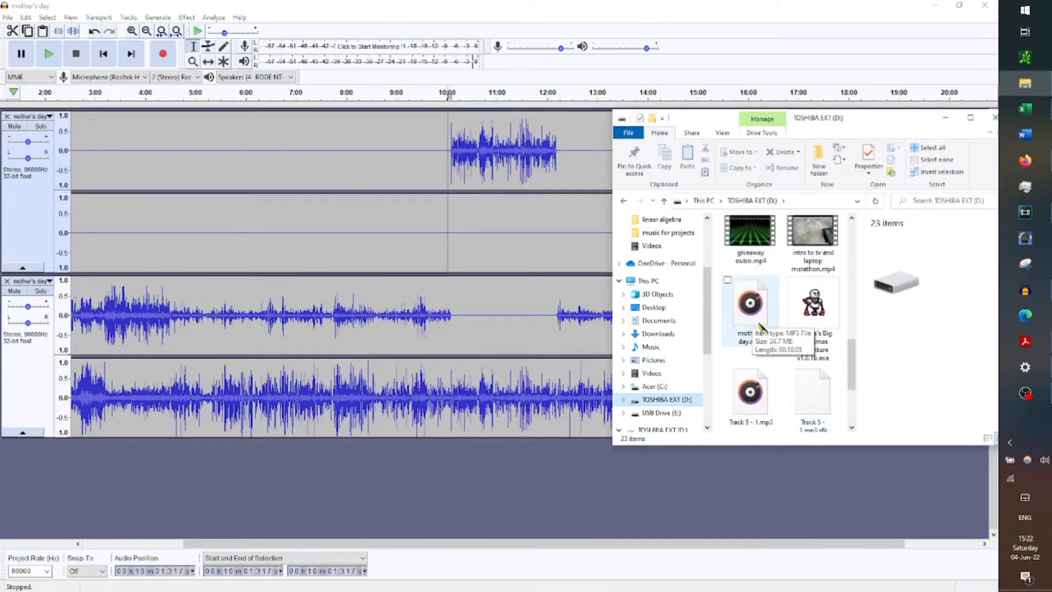
pyautogui.doubleClick(751, 304)
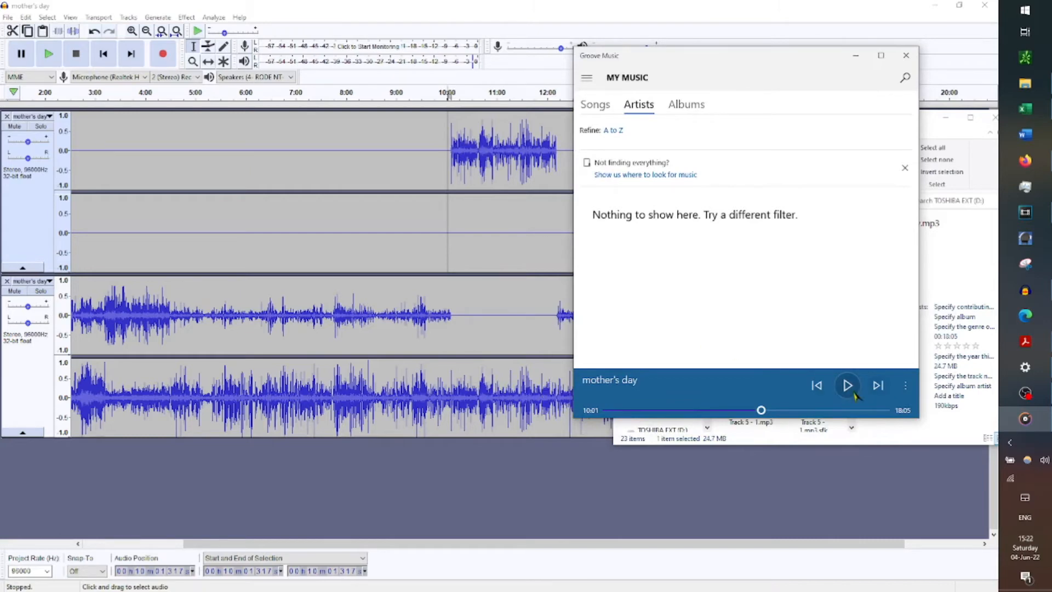
pyautogui.click(904, 55)
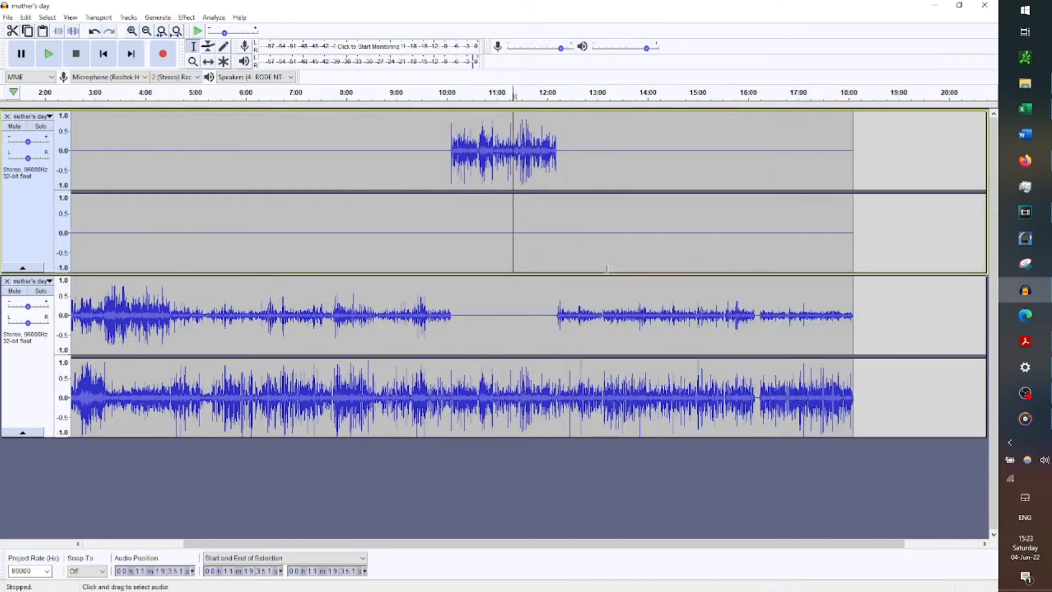
pyautogui.moveTo(911, 398)
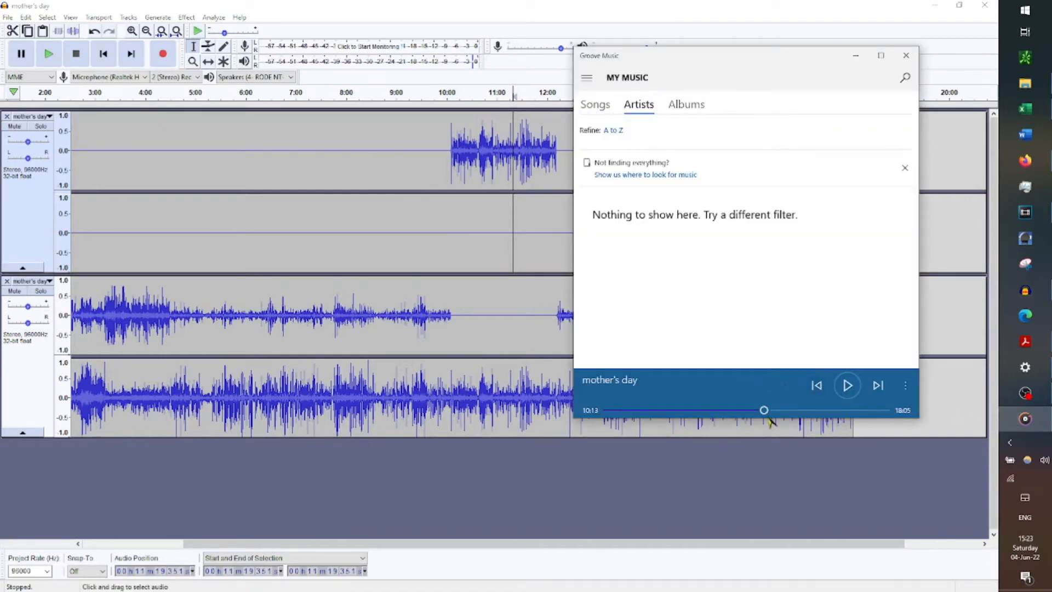
pyautogui.click(847, 386)
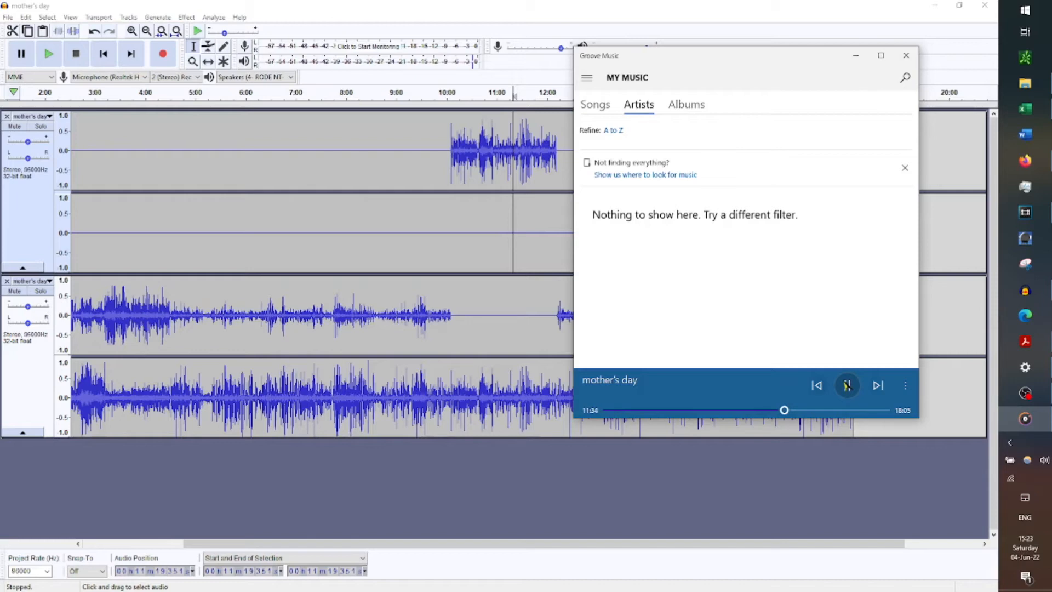
pyautogui.click(847, 386)
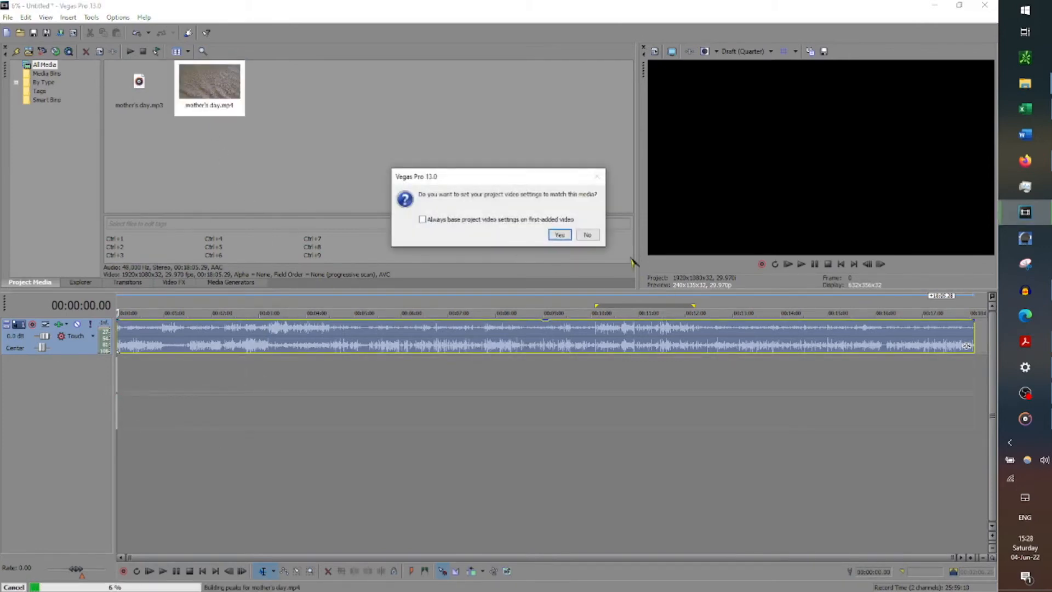
# Step: Dismiss the project video settings prompt so both clips land on the timeline
pyautogui.click(559, 234)
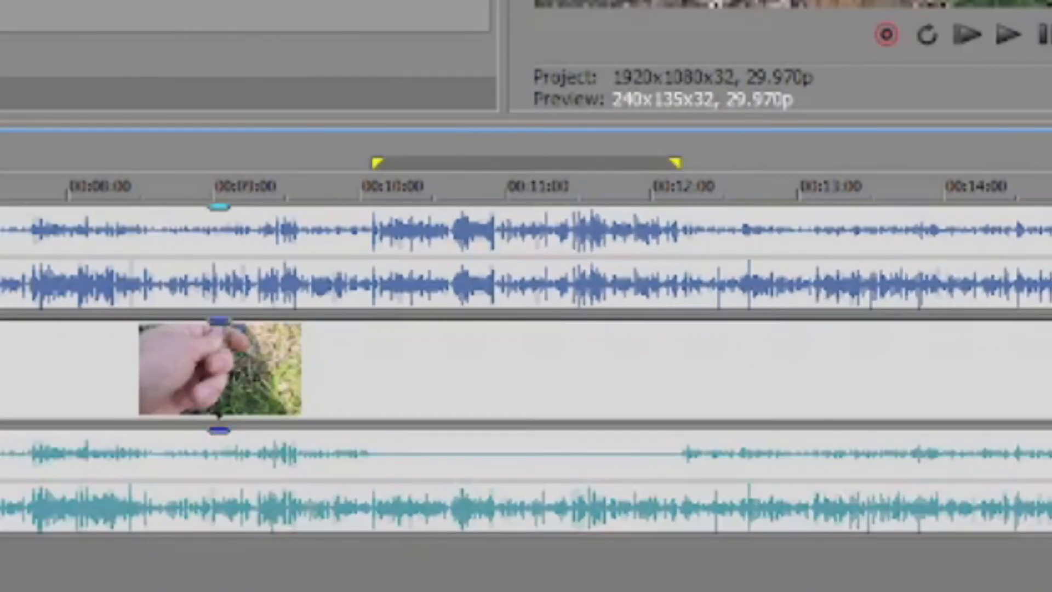
pyautogui.moveTo(348, 263)
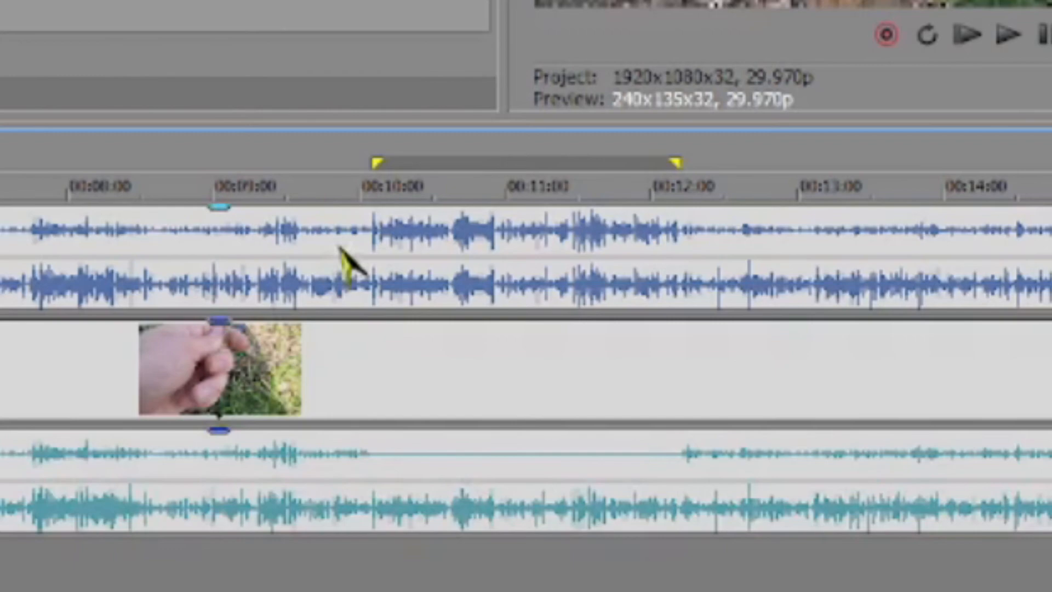
pyautogui.moveTo(681, 254)
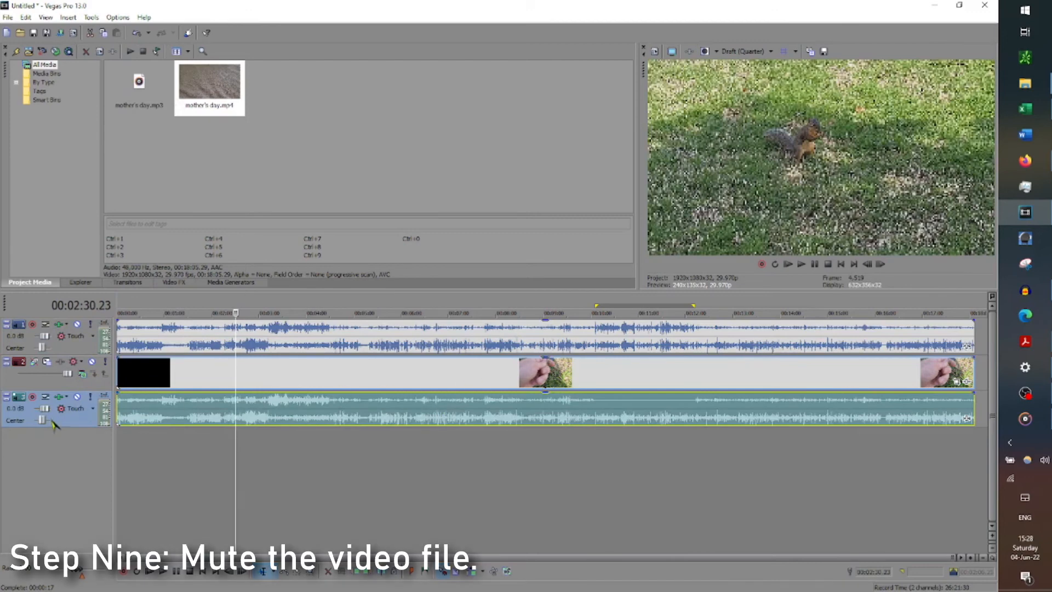
# Step: Mute the original video's own audio track, leaving only the repaired MP3 audible
pyautogui.click(72, 398)
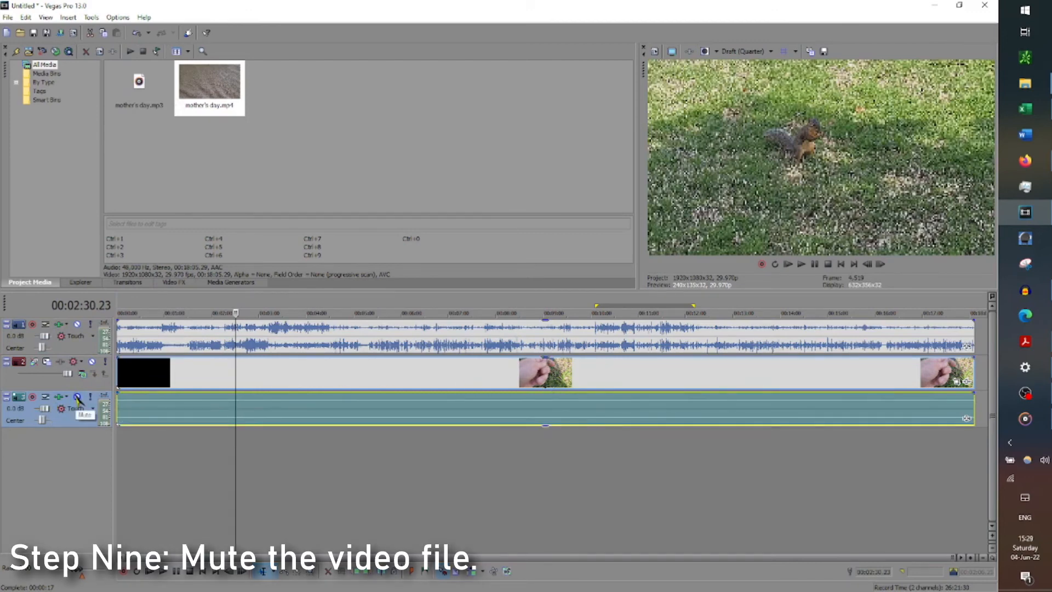
pyautogui.click(72, 398)
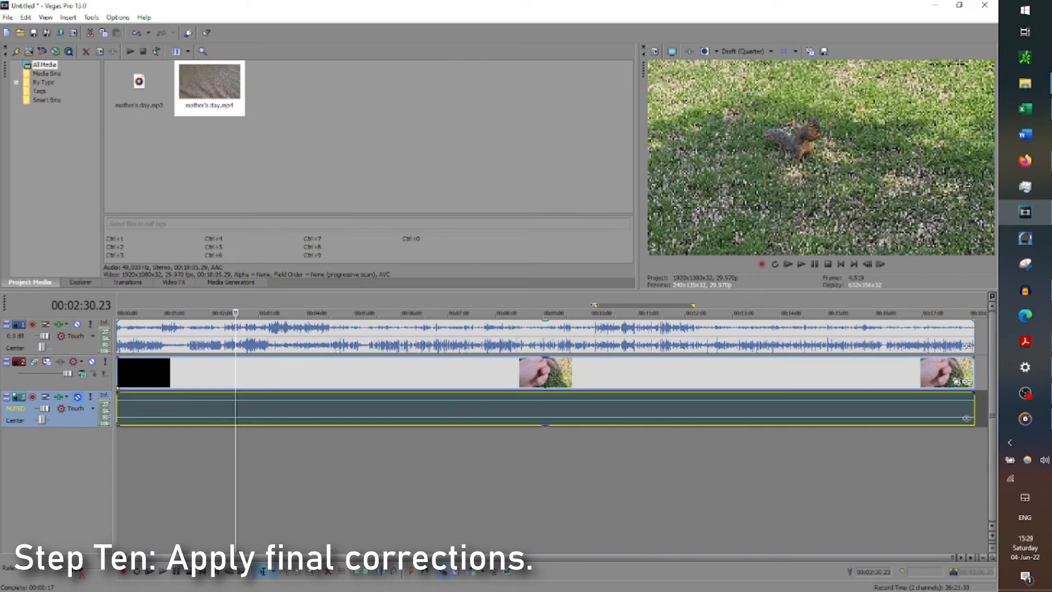
pyautogui.moveTo(597, 336)
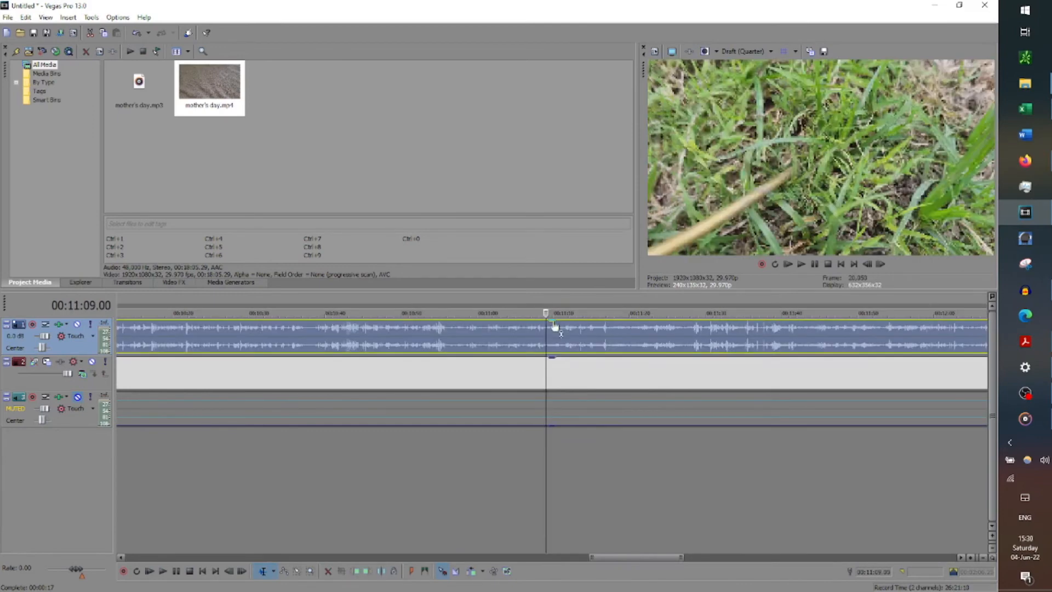
pyautogui.moveTo(554, 328)
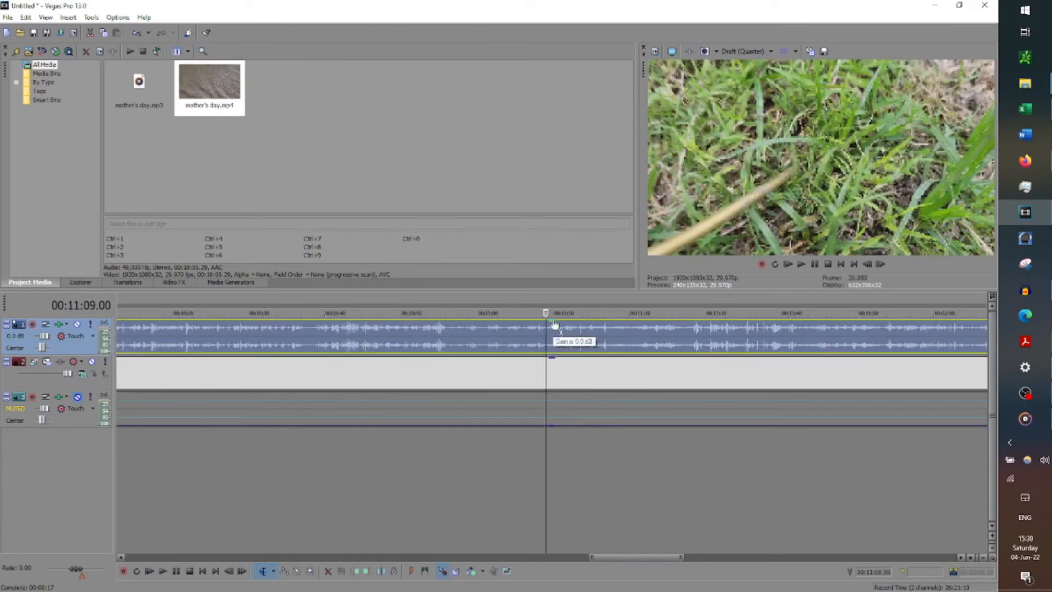
# Step: Adjust the volume of the repaired MP3 clip near its boosted section
pyautogui.moveTo(560, 341); pyautogui.dragTo(550, 348)
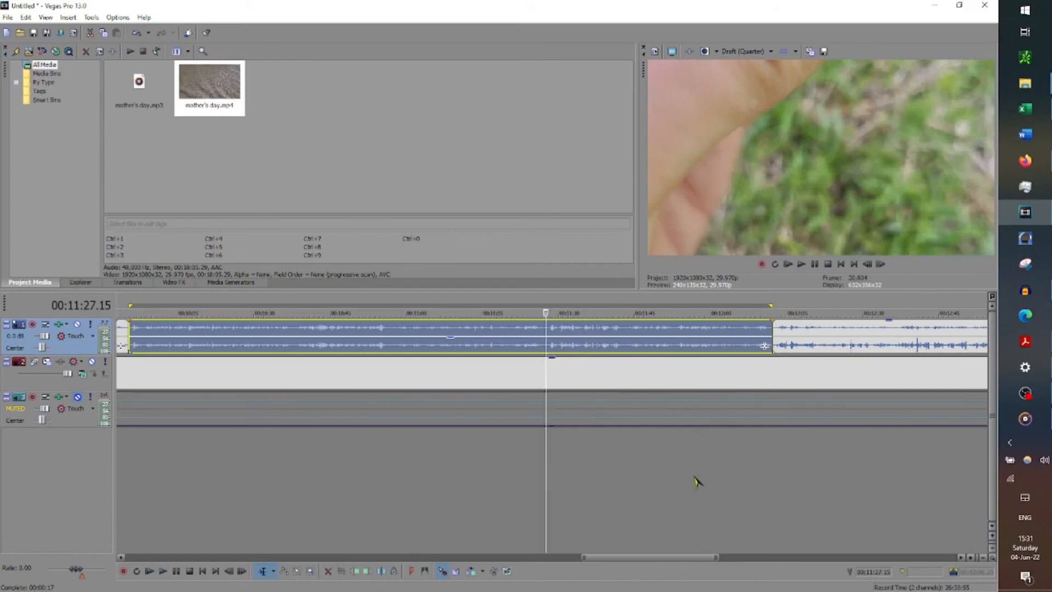
pyautogui.moveTo(697, 480)
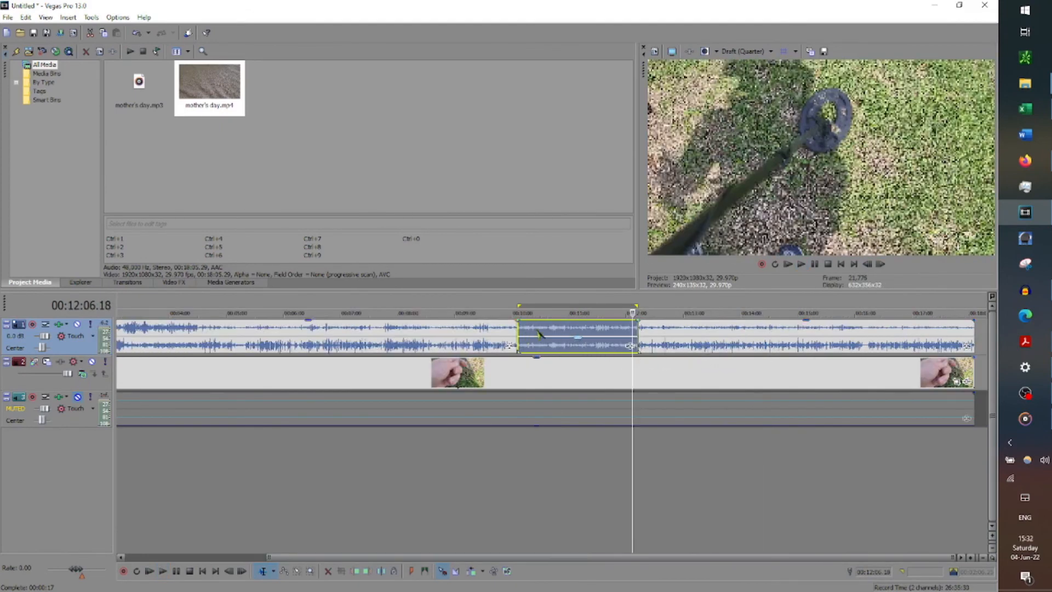
pyautogui.moveTo(579, 335)
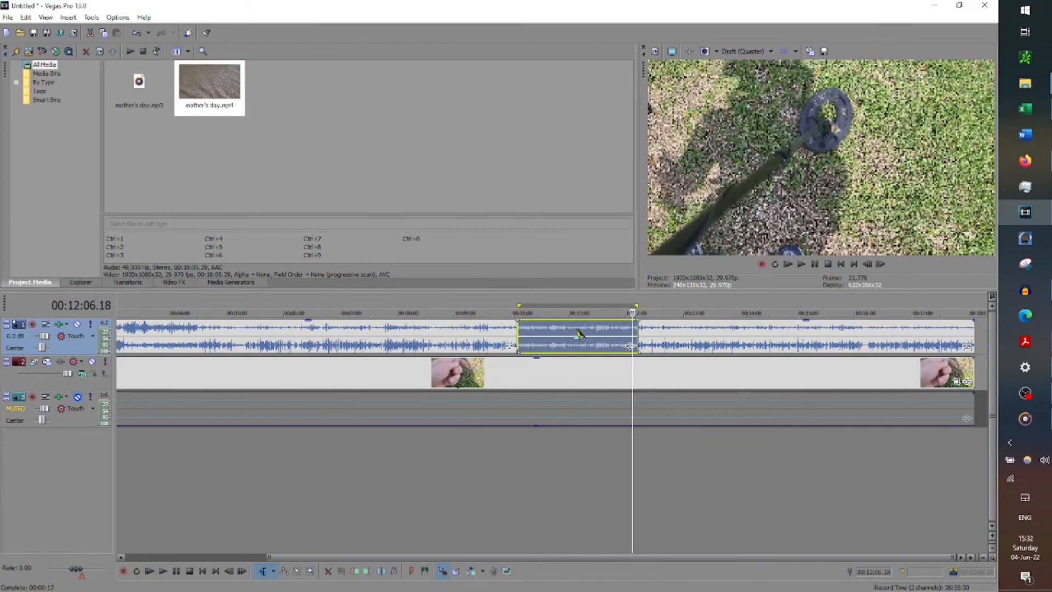
pyautogui.moveTo(626, 337)
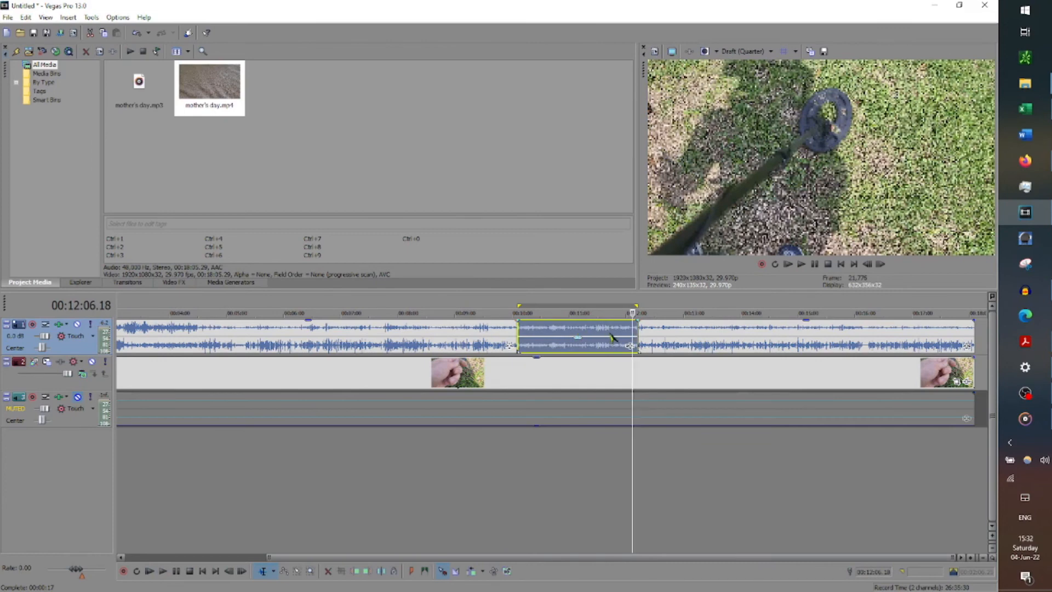
pyautogui.moveTo(624, 359)
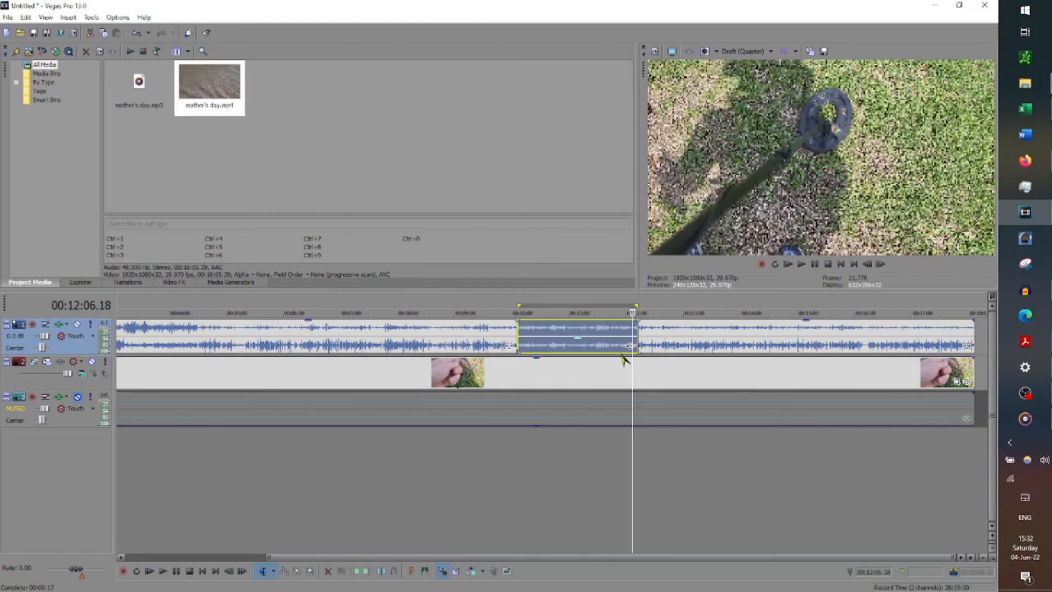
pyautogui.moveTo(565, 357)
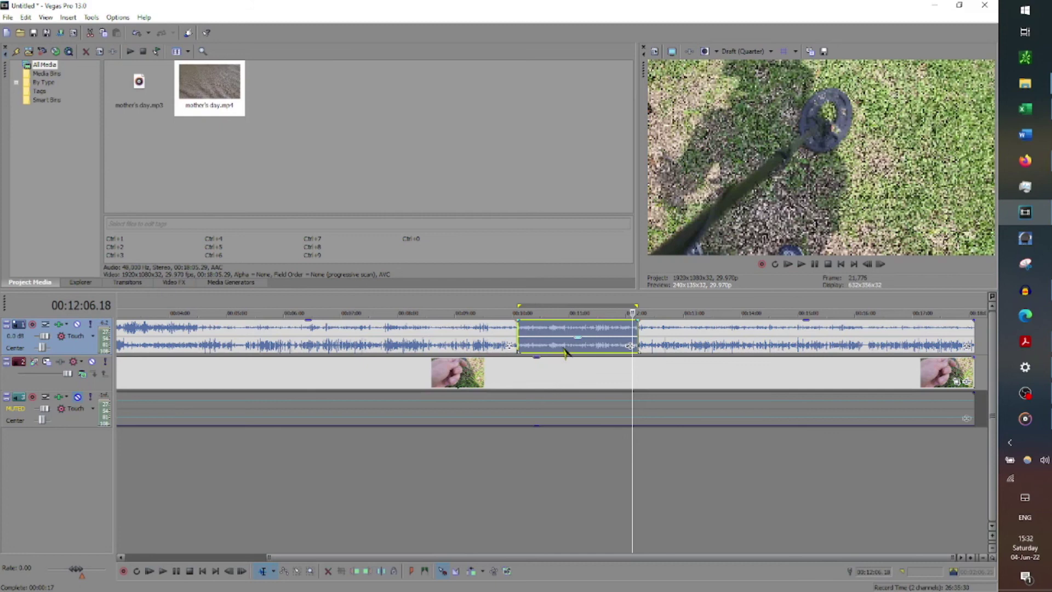
pyautogui.moveTo(620, 339)
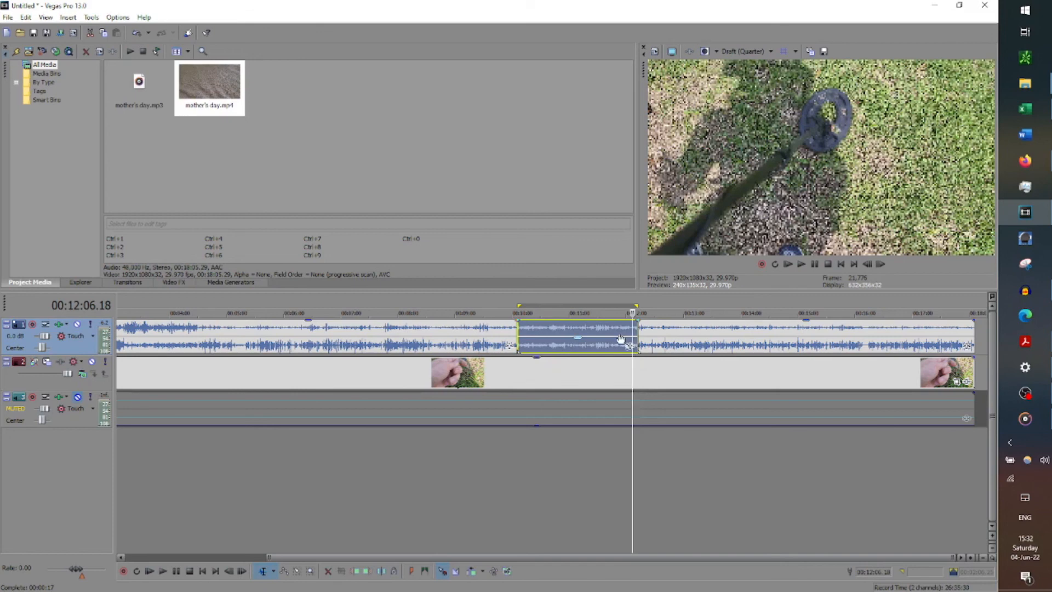
pyautogui.moveTo(619, 338)
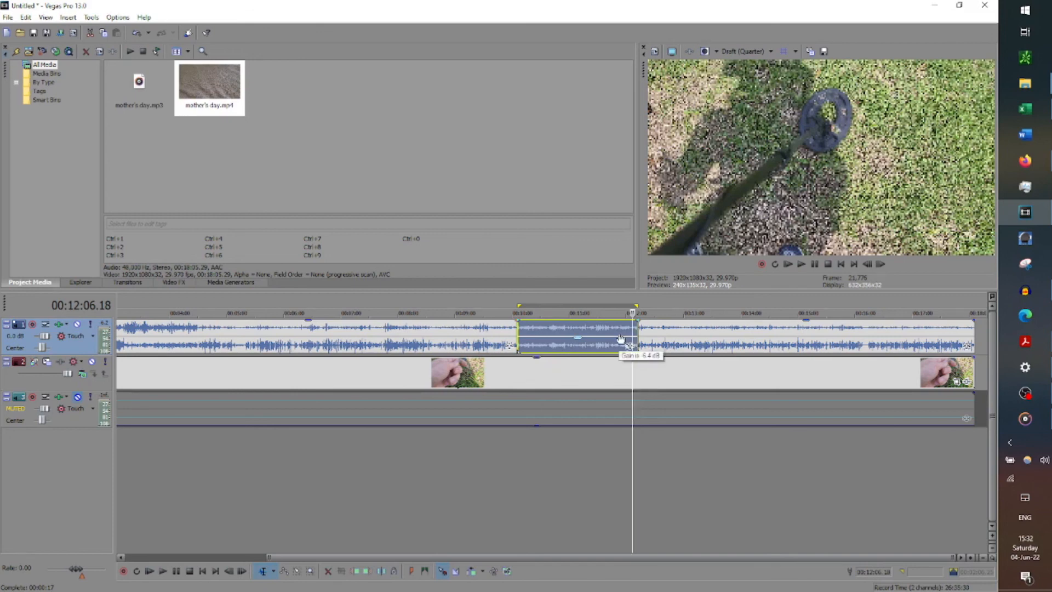